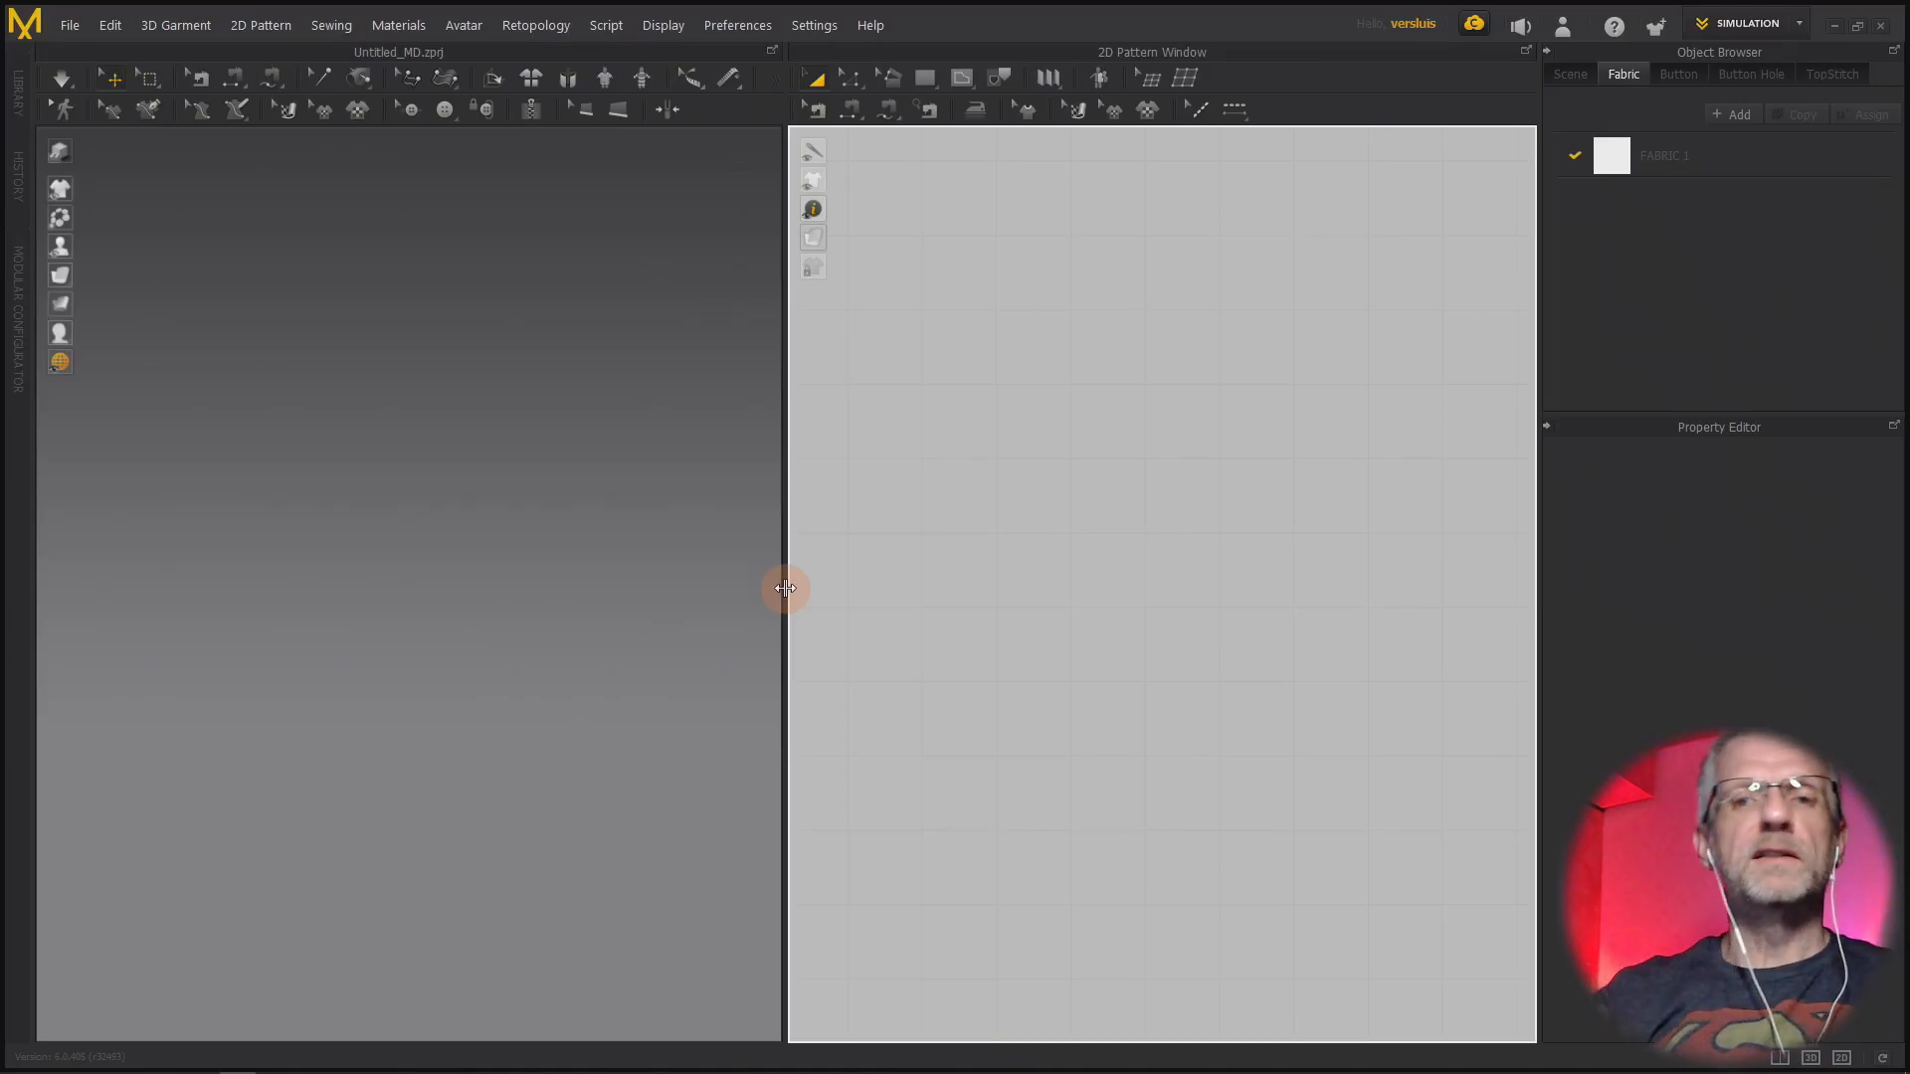
pyautogui.moveTo(984, 455)
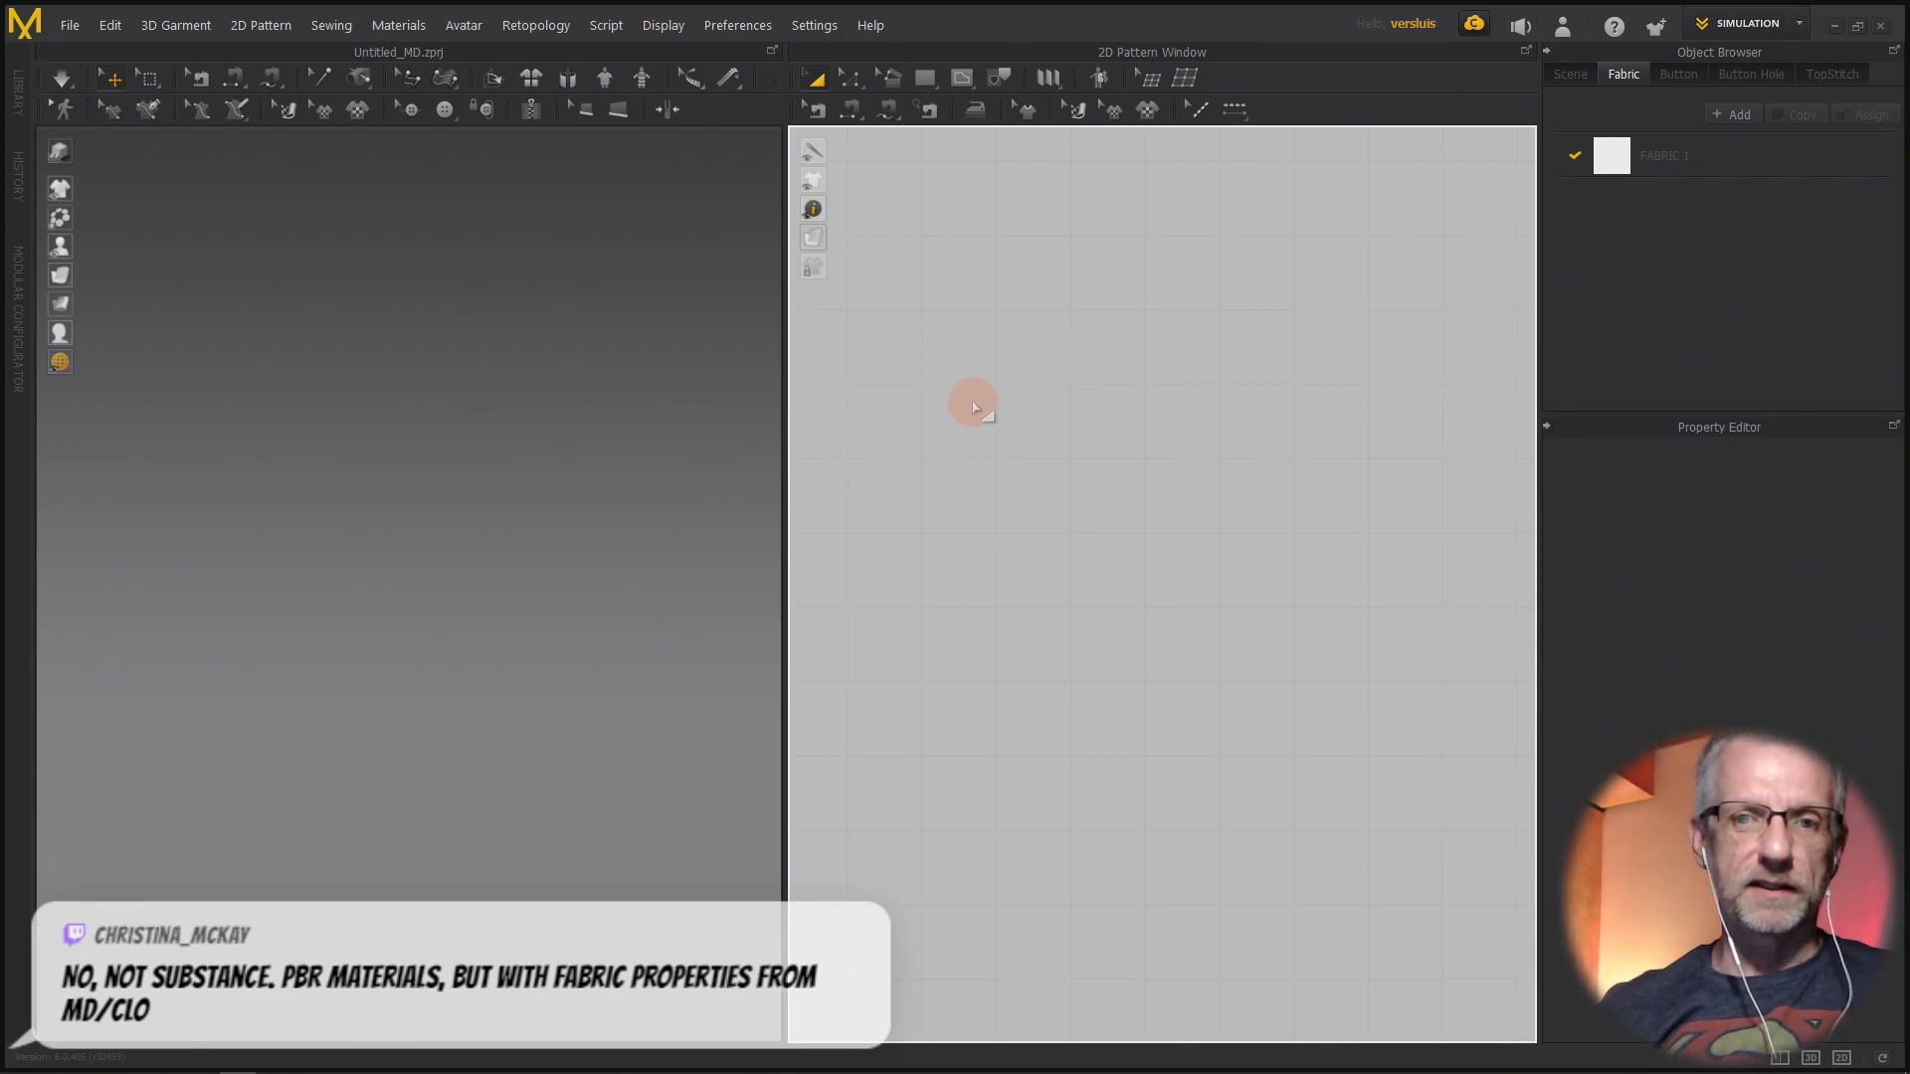
# - Create a 50 × 50 cm rectangular pattern with the Rectangle tool
pyautogui.click(923, 76)
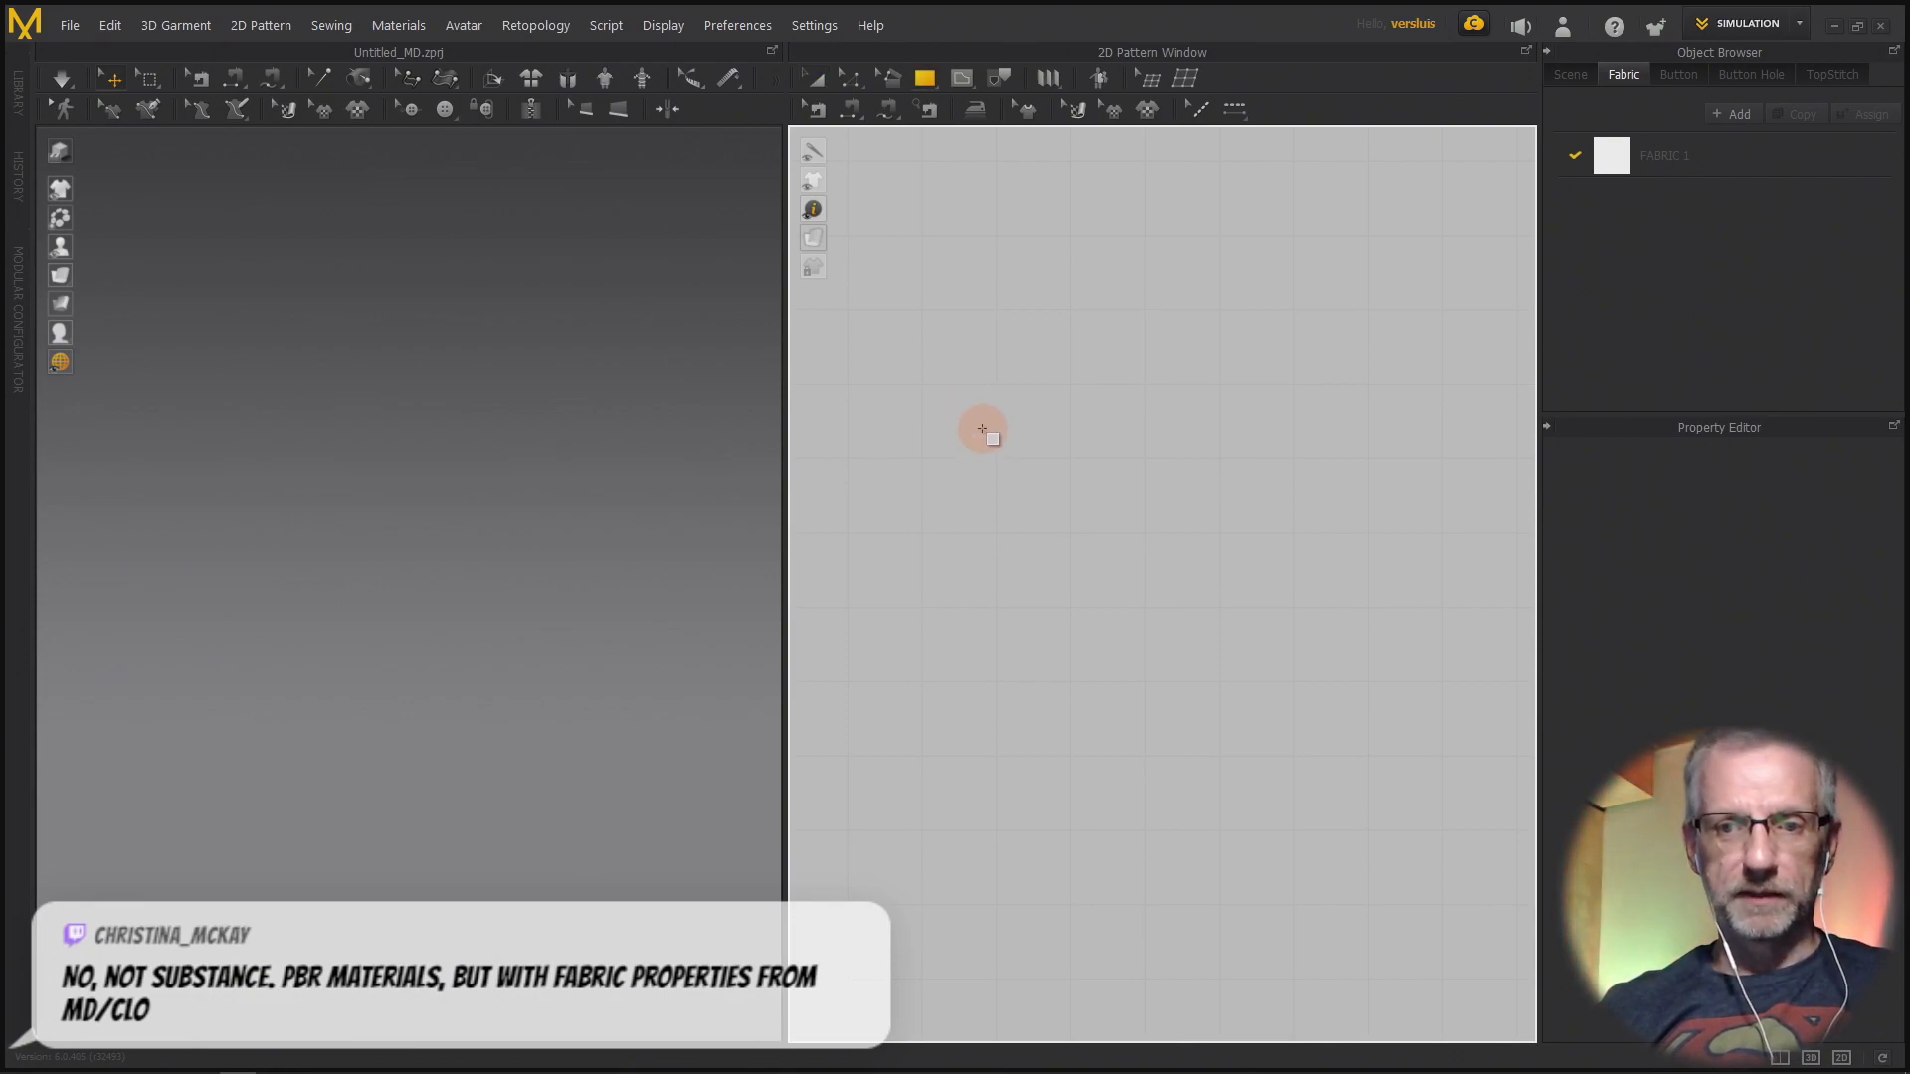
pyautogui.click(981, 429)
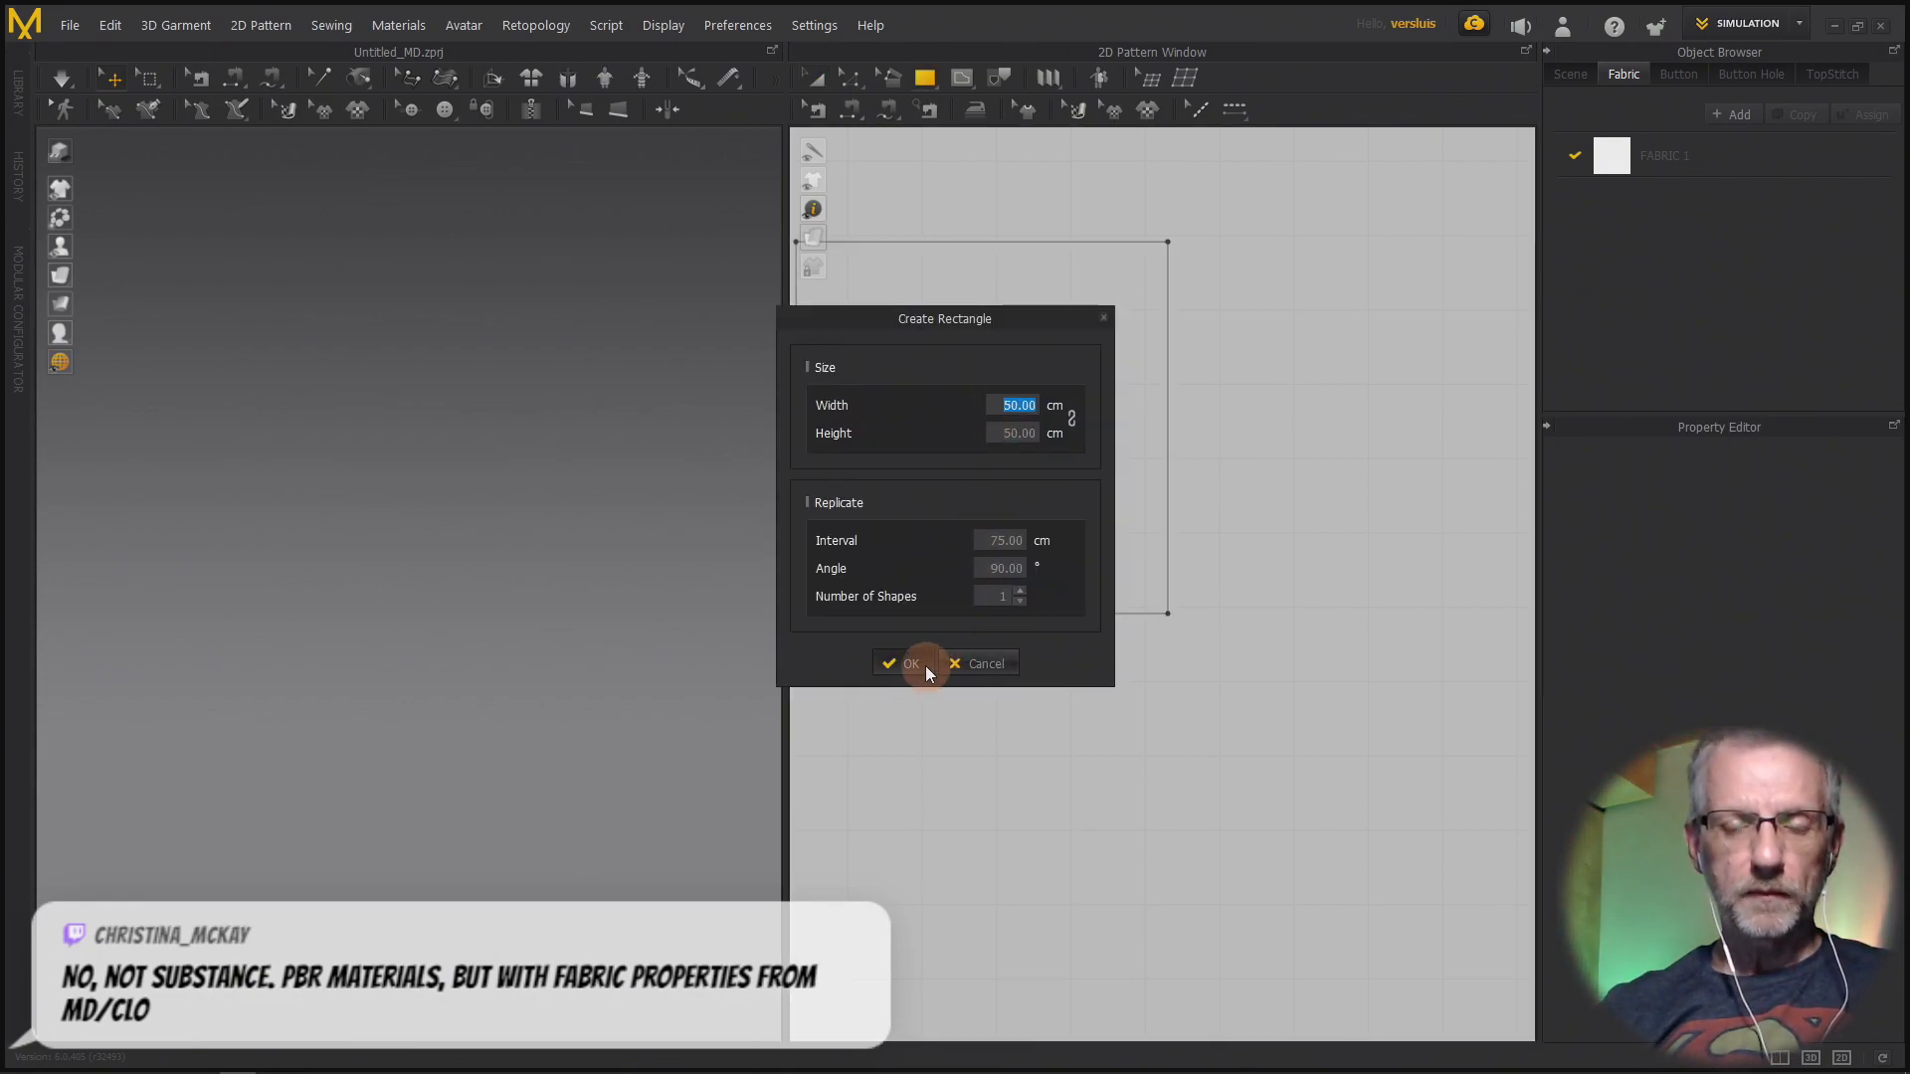
pyautogui.click(905, 662)
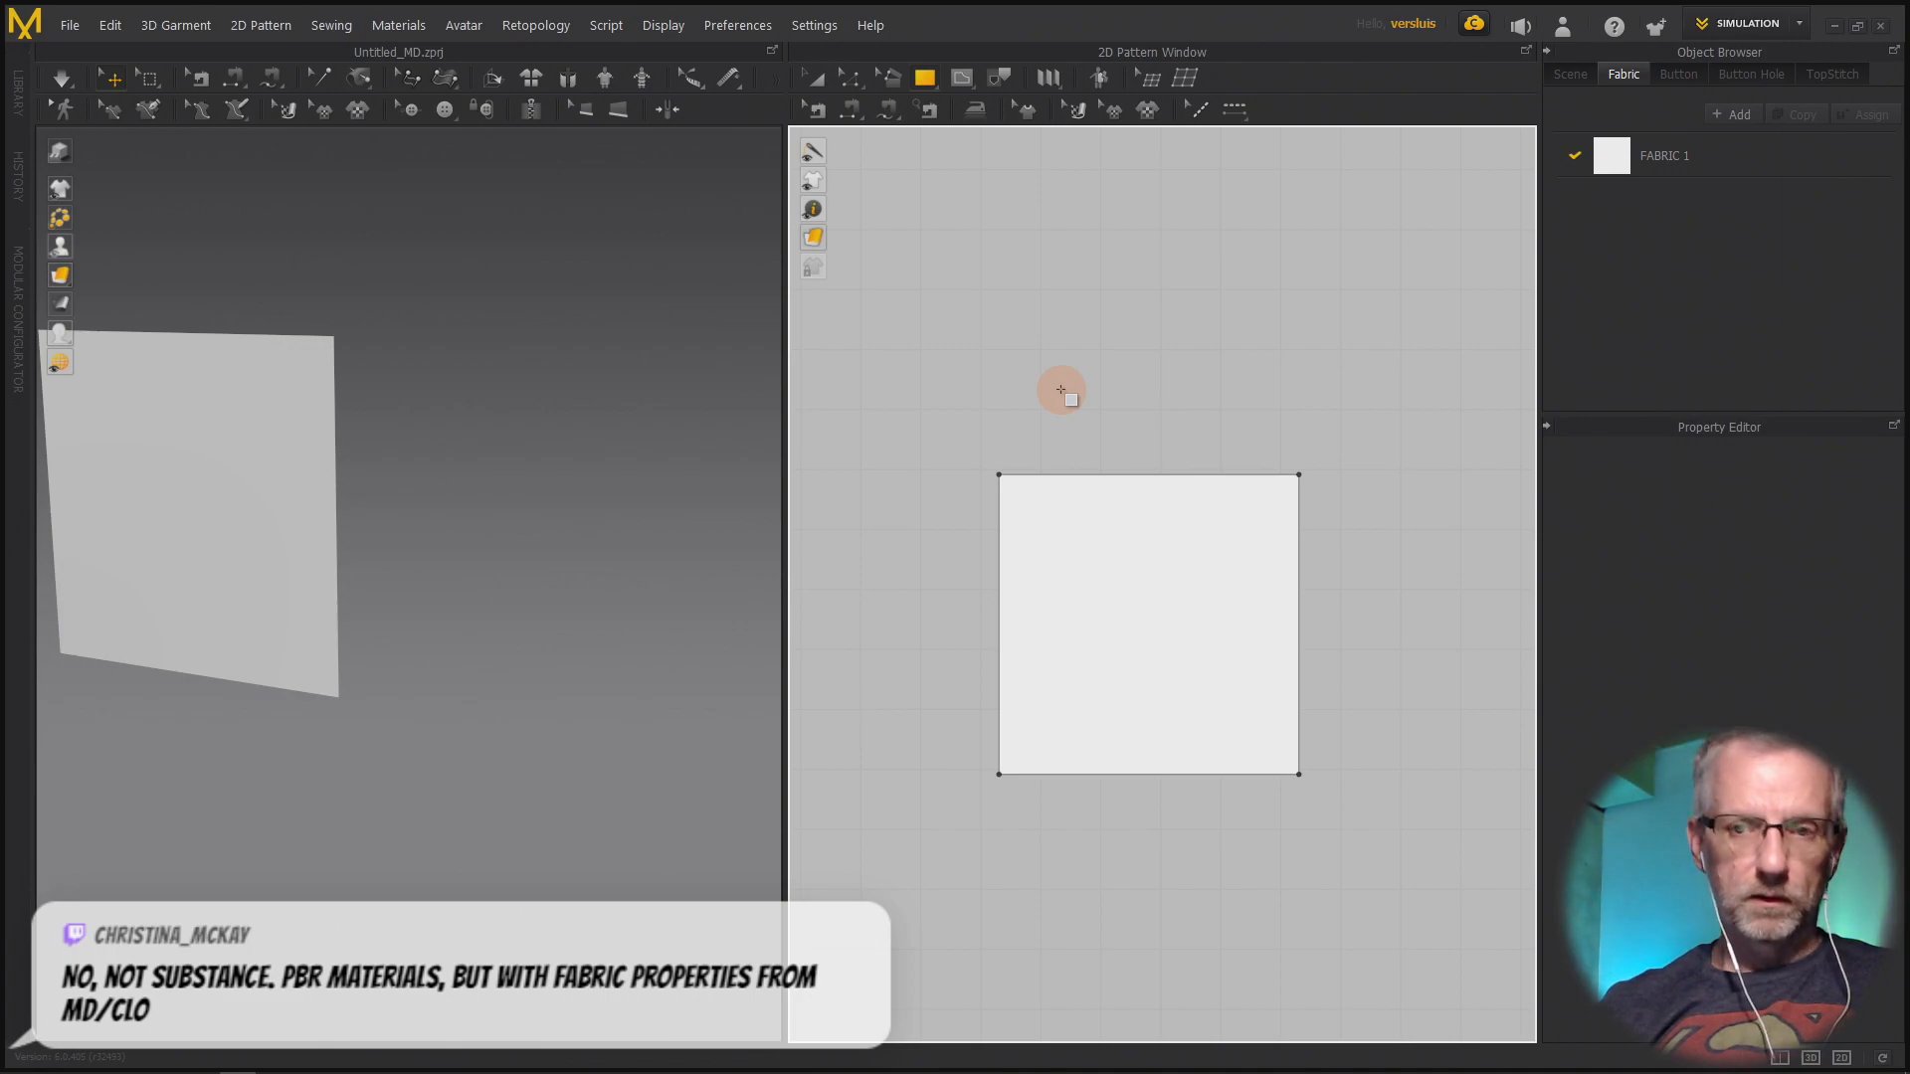
# - Create a thin rectangular strip above the square and select it for placement along the top edge
pyautogui.click(1060, 391)
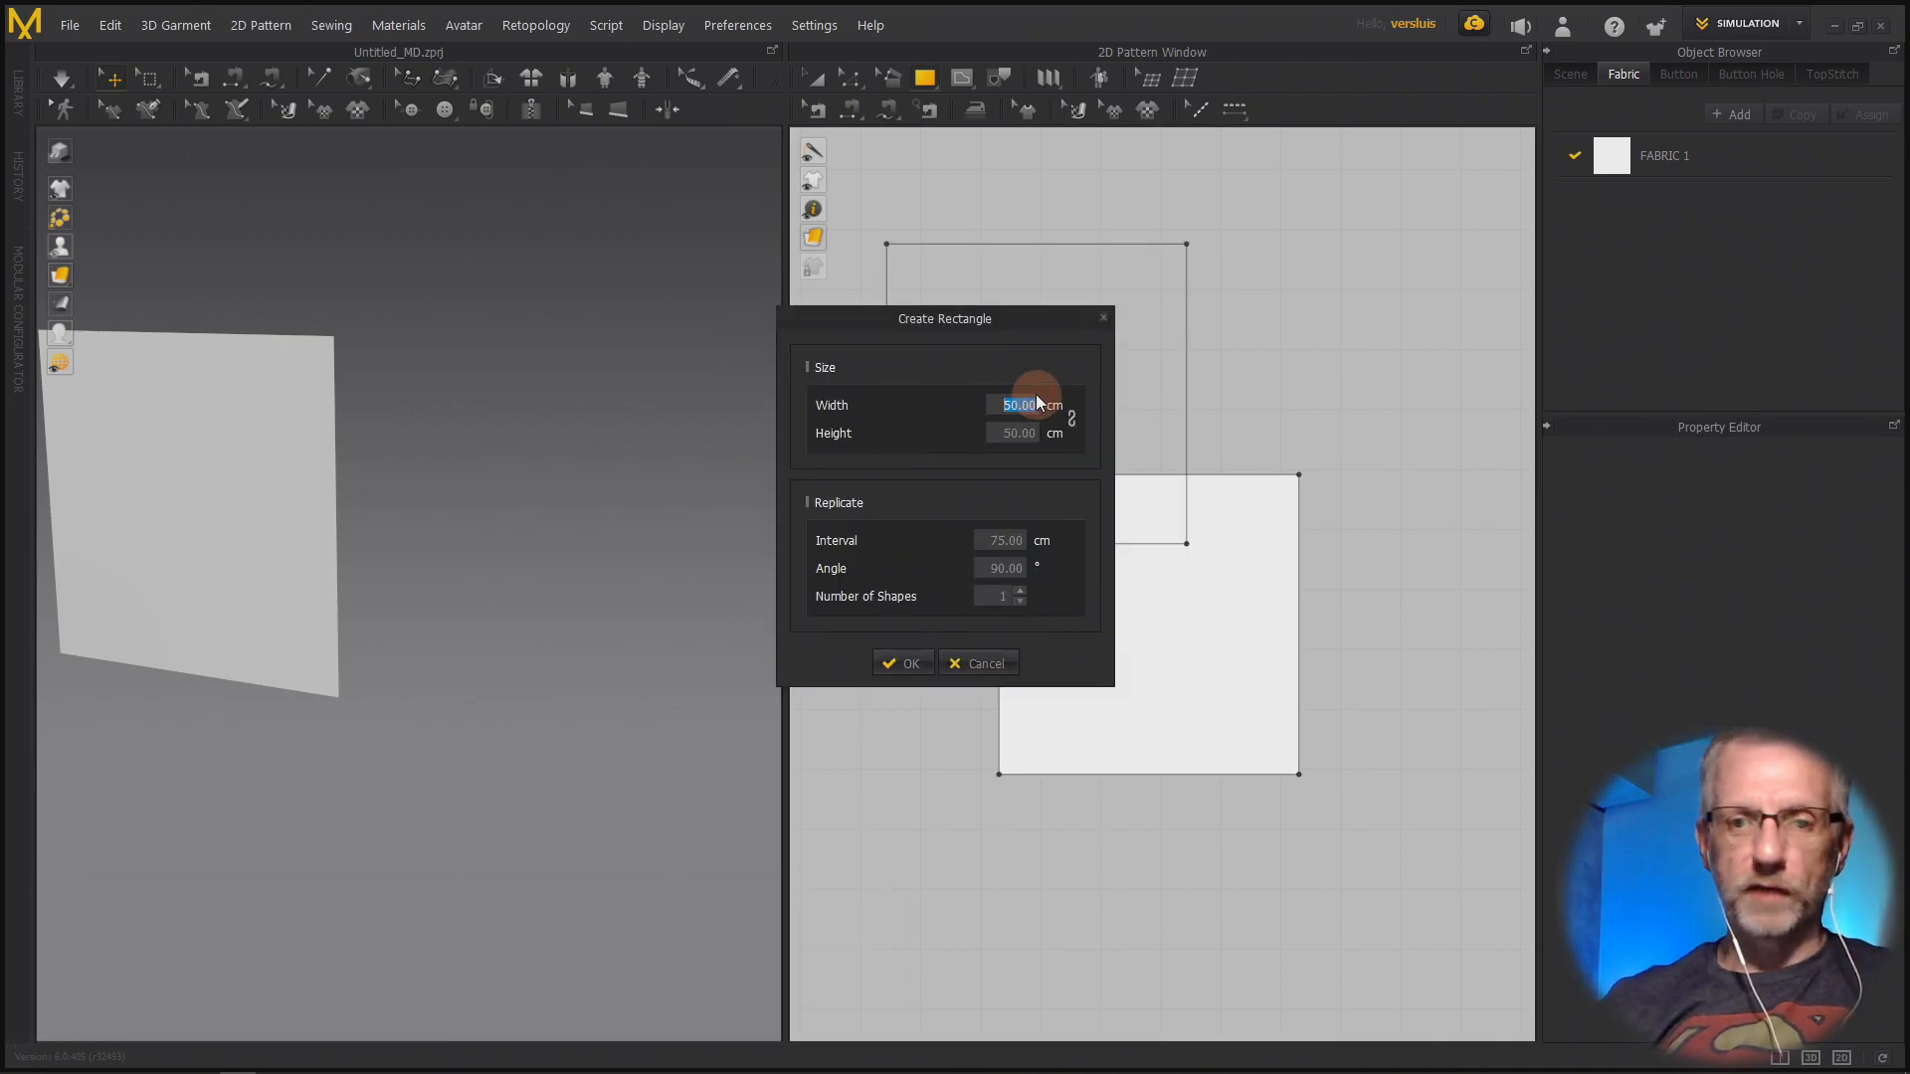
pyautogui.click(902, 663)
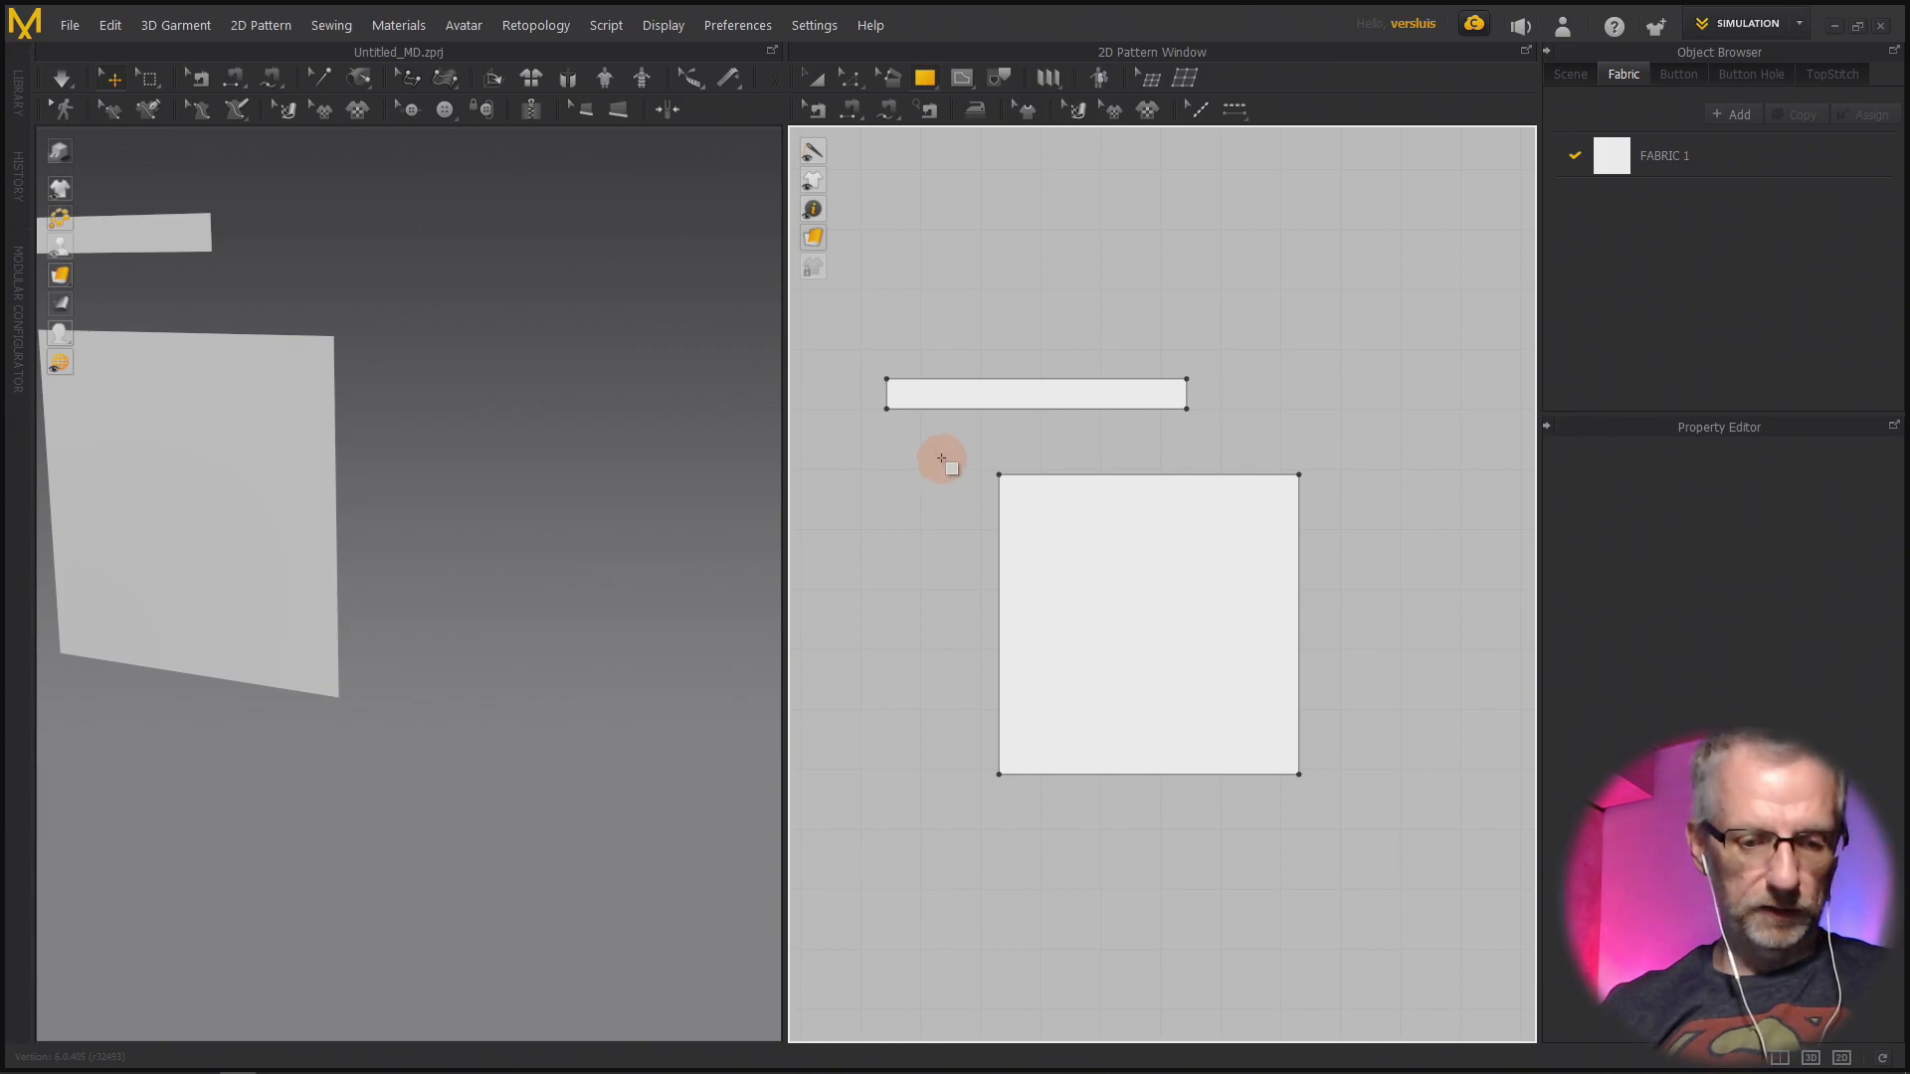
pyautogui.click(1036, 391)
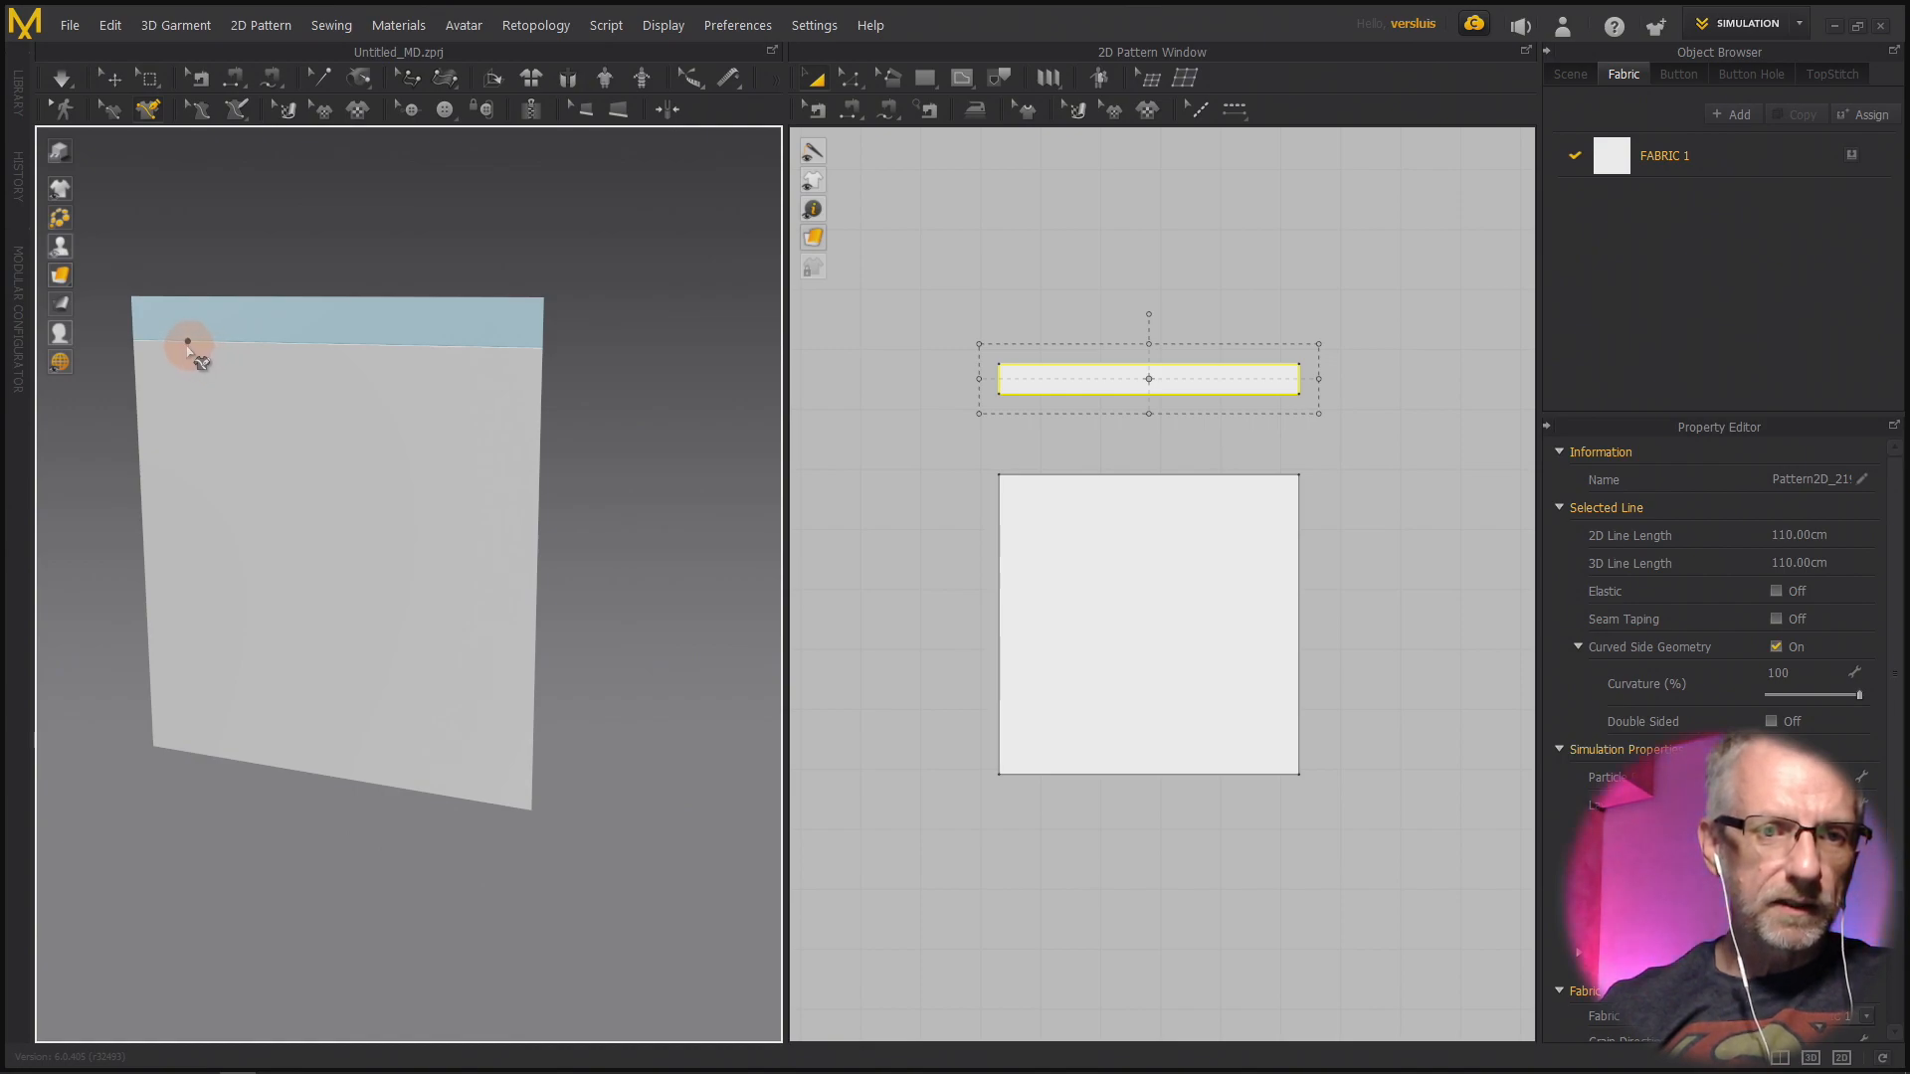
# - Draw a zigzag internal line down the square with the 3D Pen and open its actions menu
pyautogui.moveTo(185, 343); pyautogui.dragTo(197, 482)
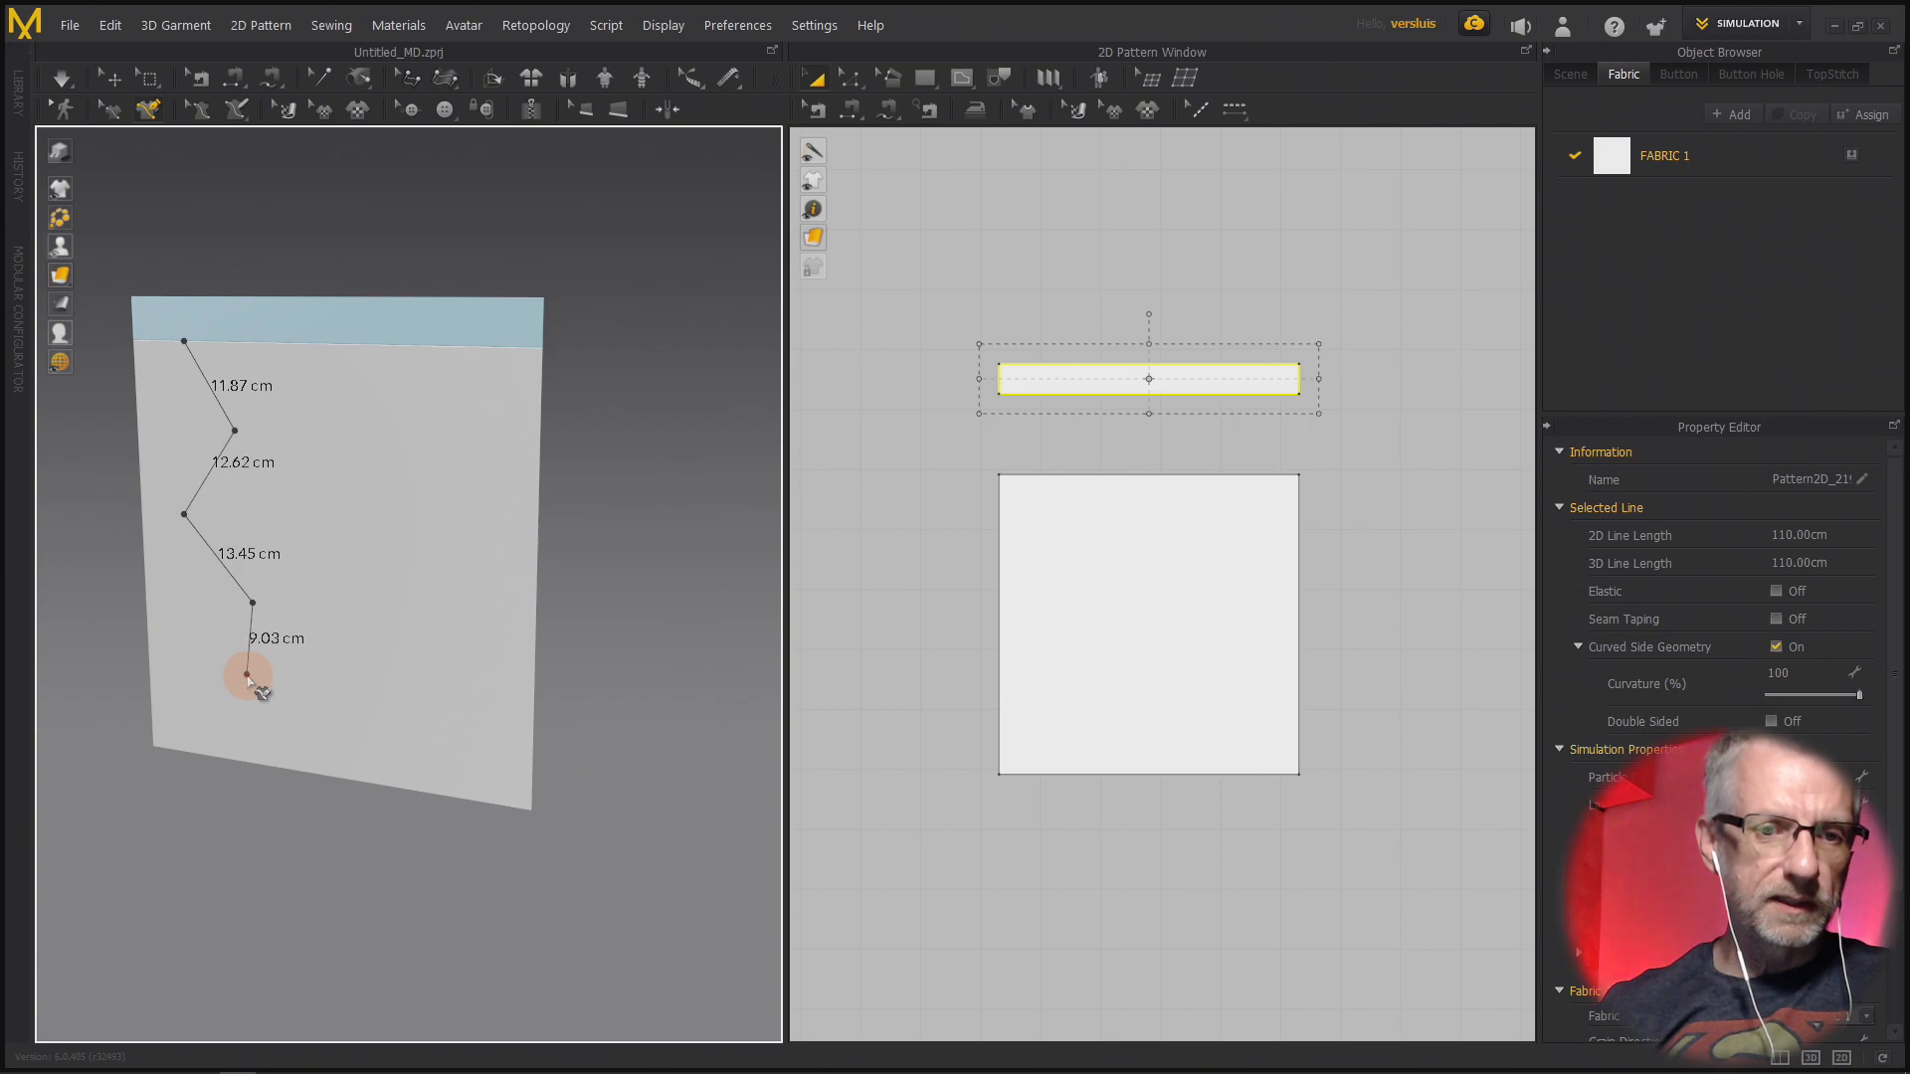
pyautogui.moveTo(248, 676); pyautogui.dragTo(259, 759)
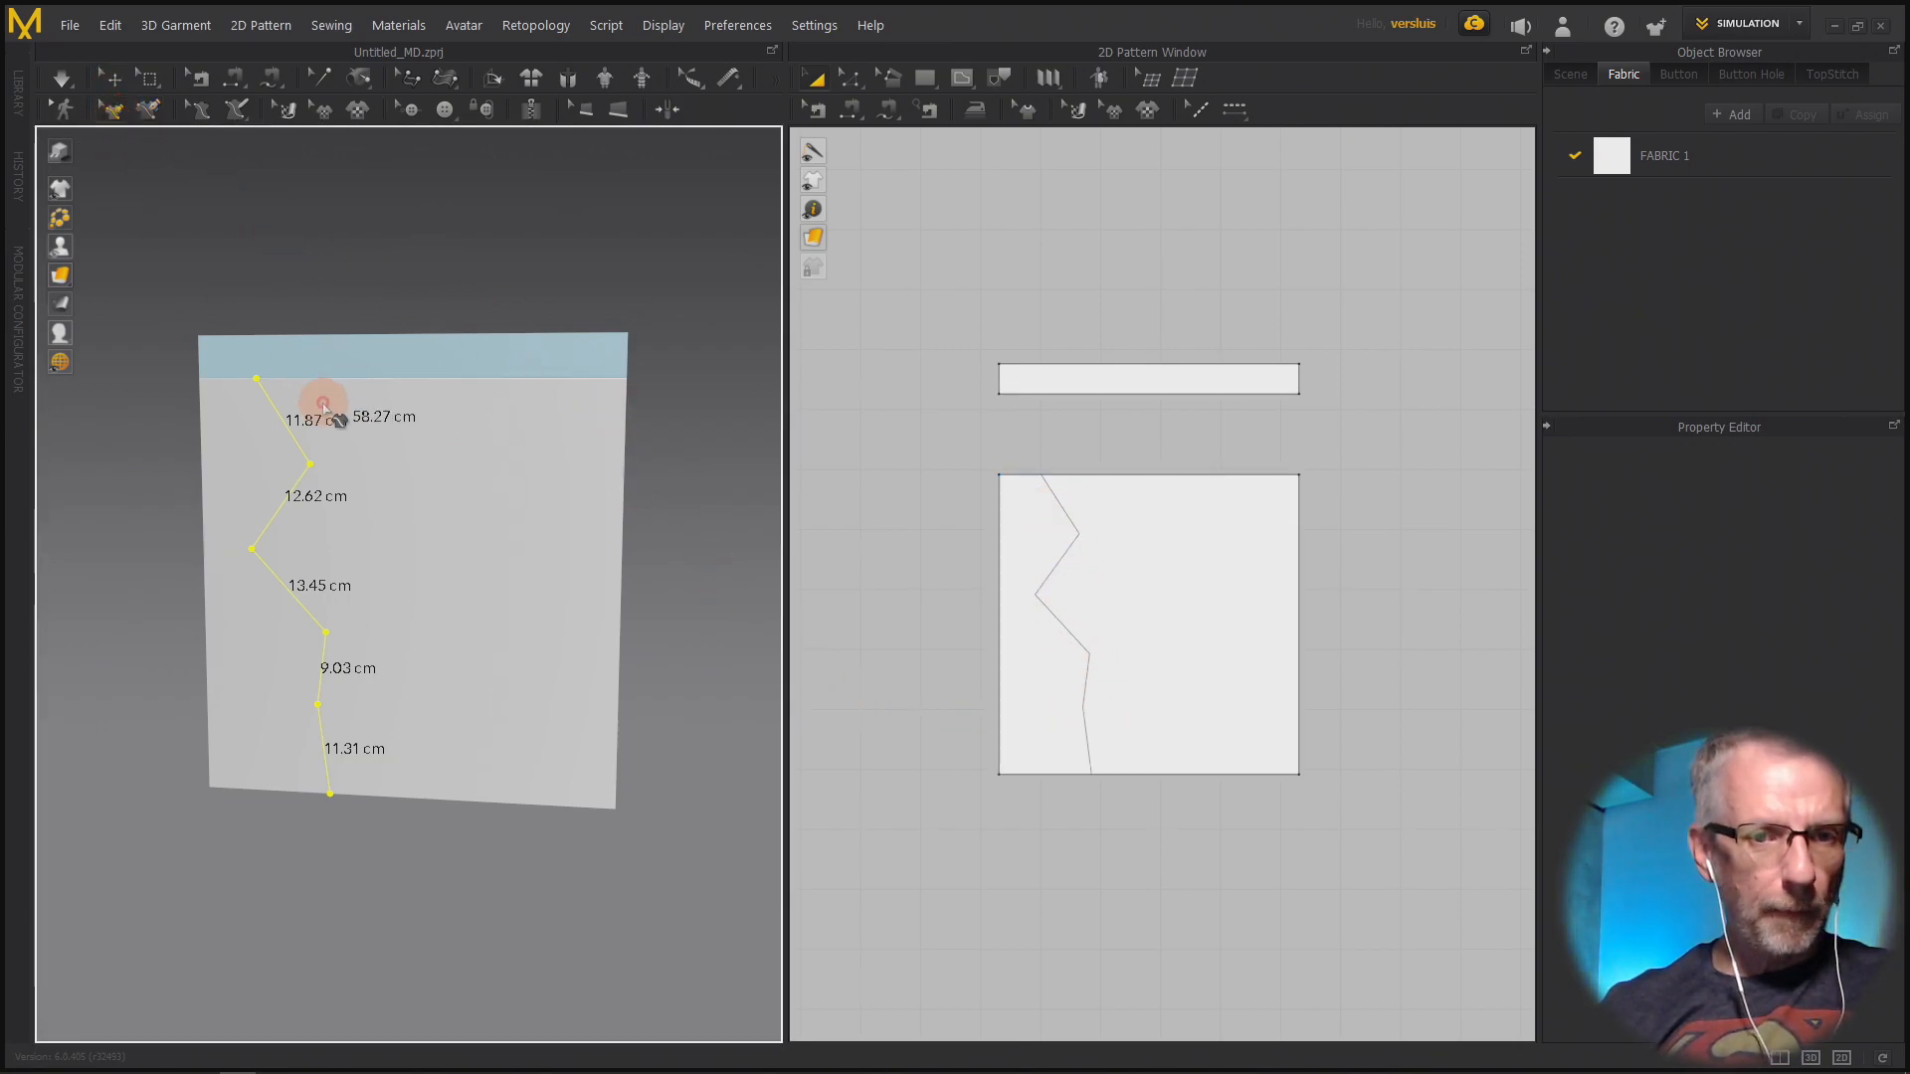
pyautogui.rightClick(322, 405)
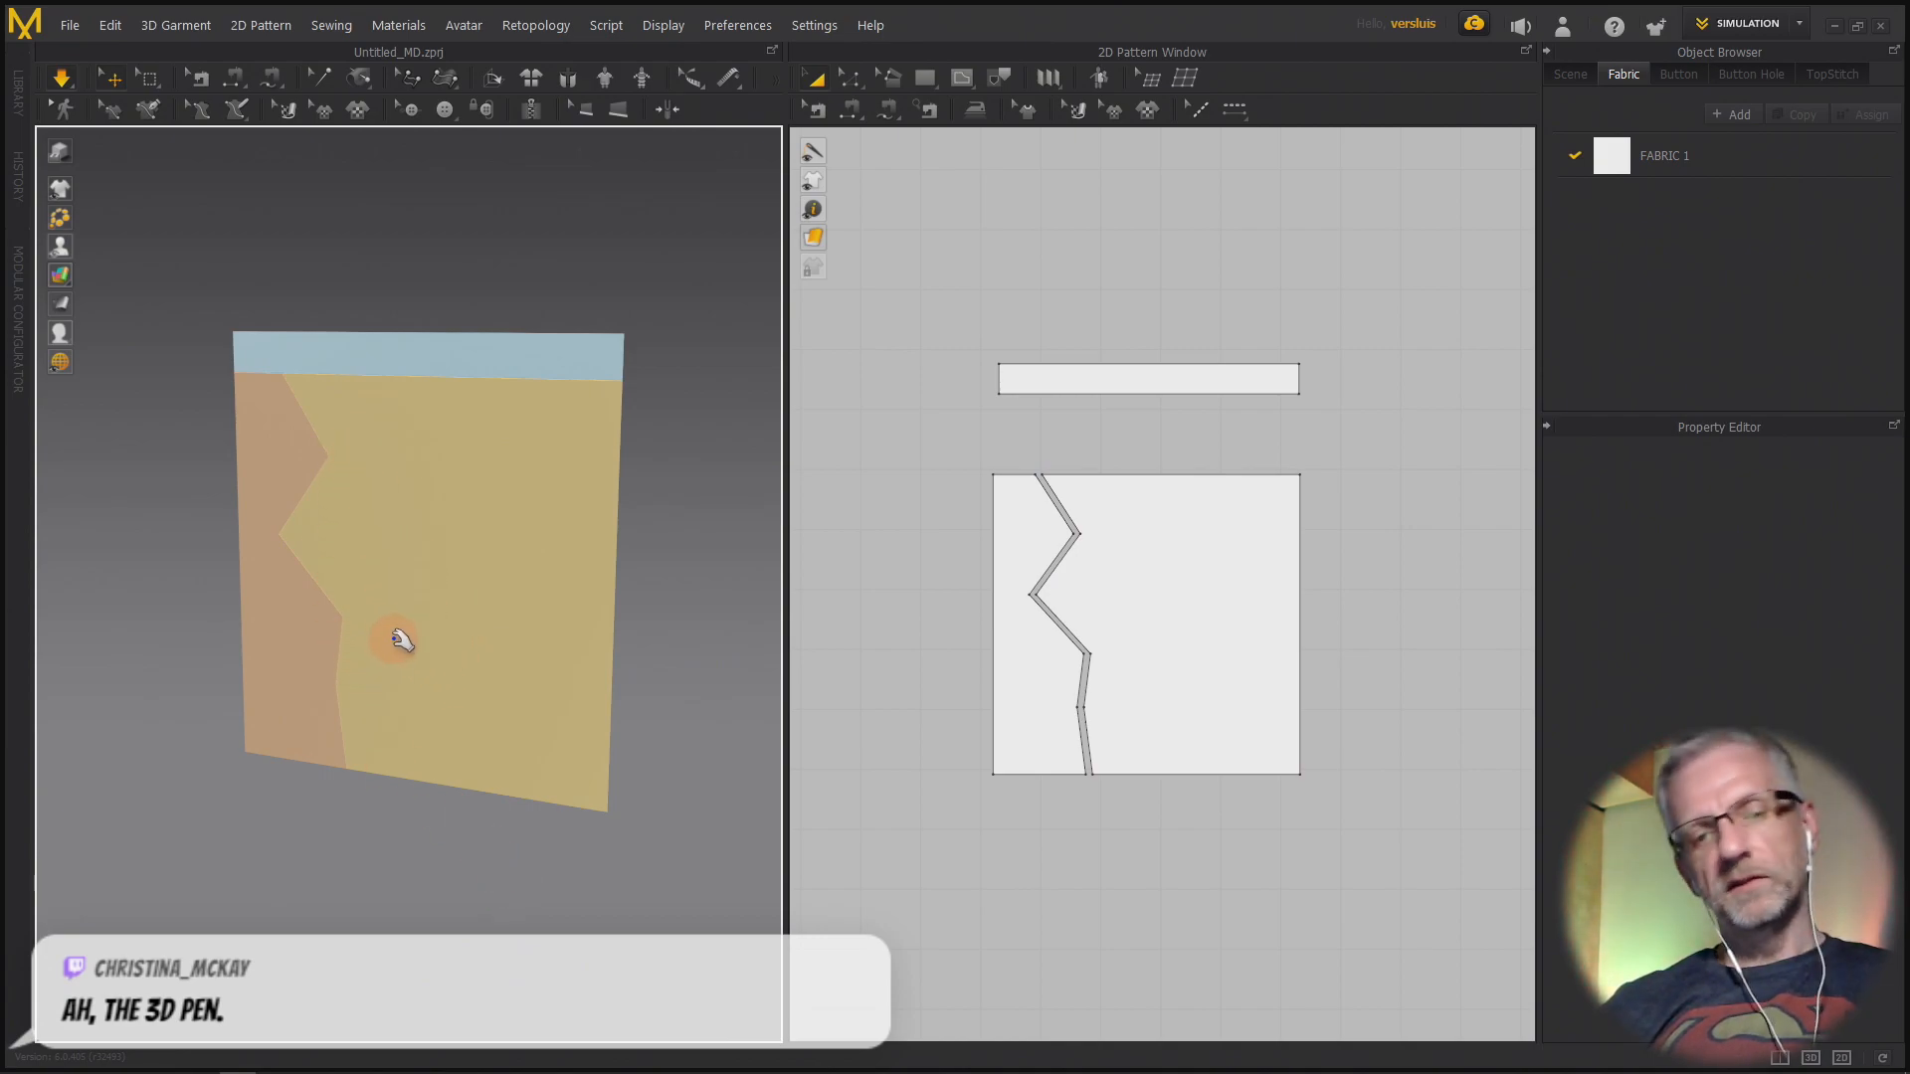
# - Orbit the 3D view head-on, then back to an angled view of the panel
pyautogui.moveTo(401, 640); pyautogui.dragTo(467, 609)
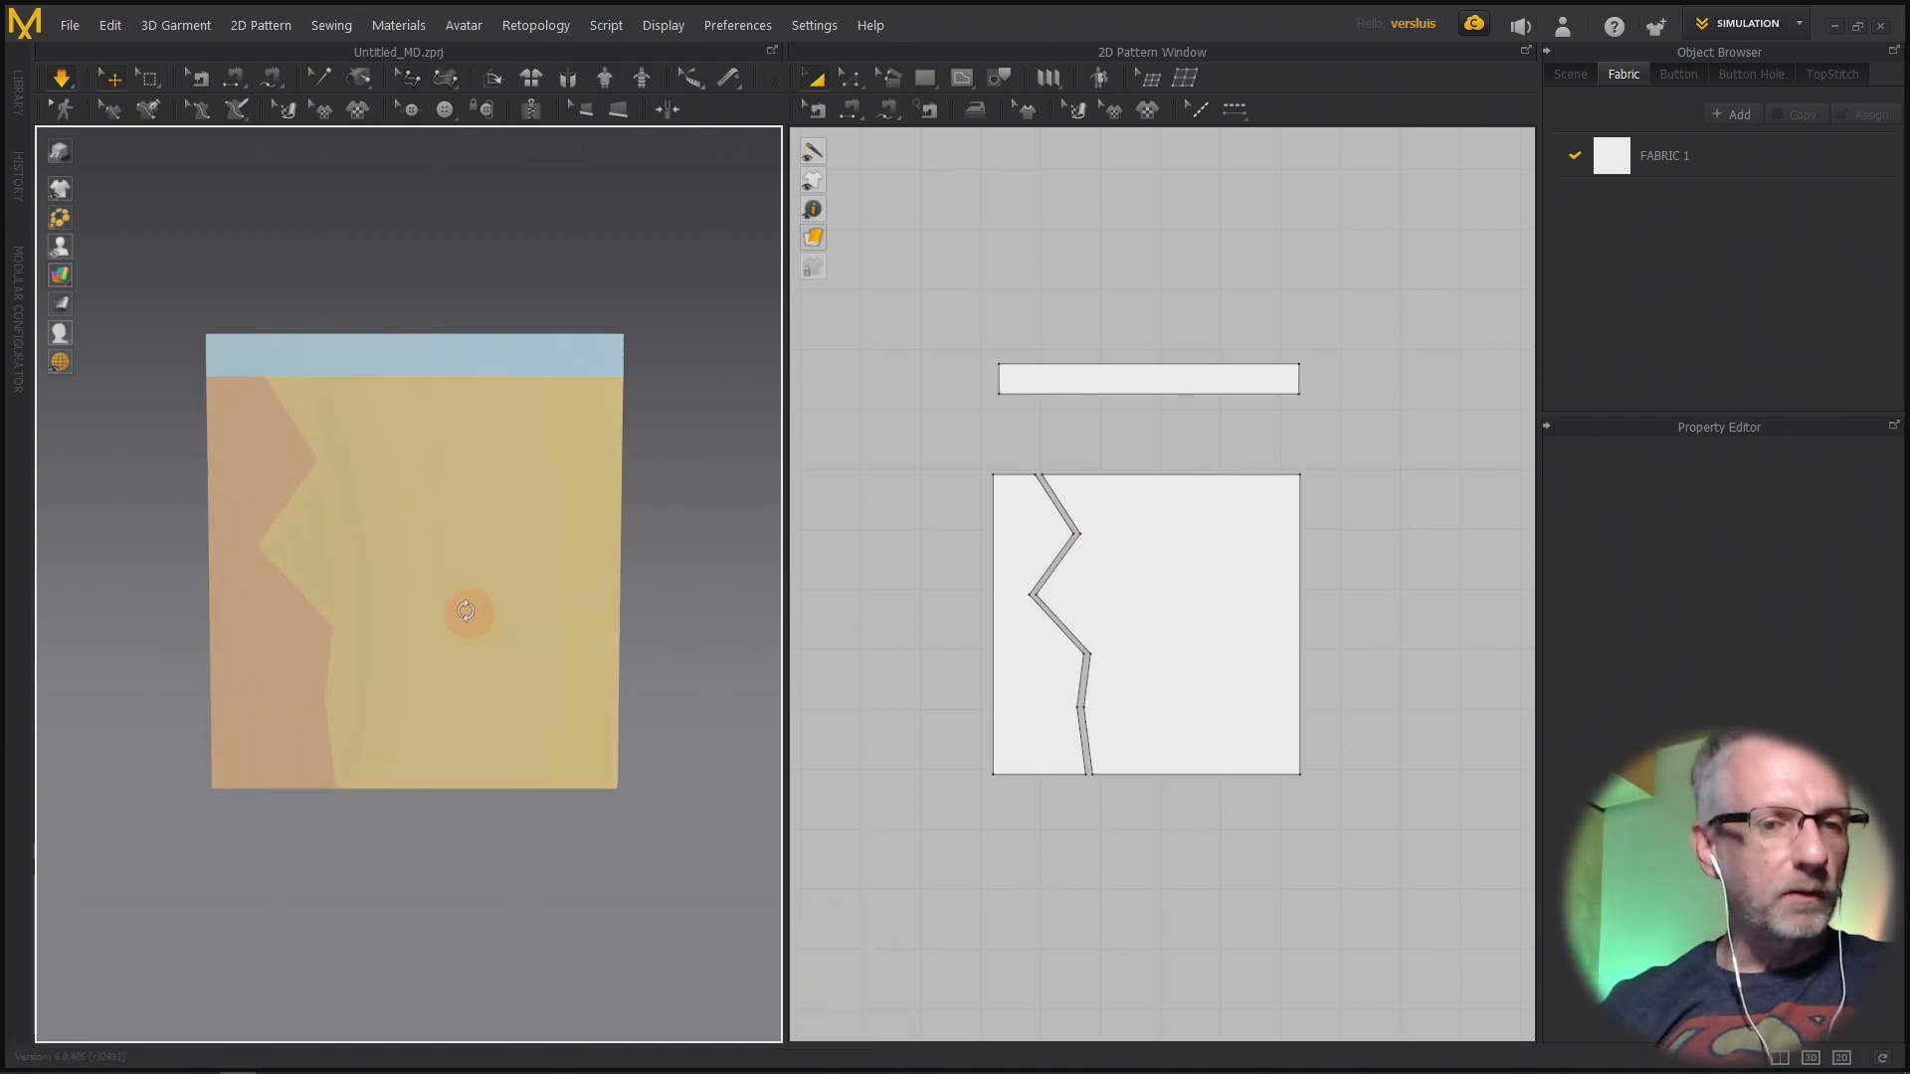
pyautogui.moveTo(469, 612); pyautogui.dragTo(411, 615)
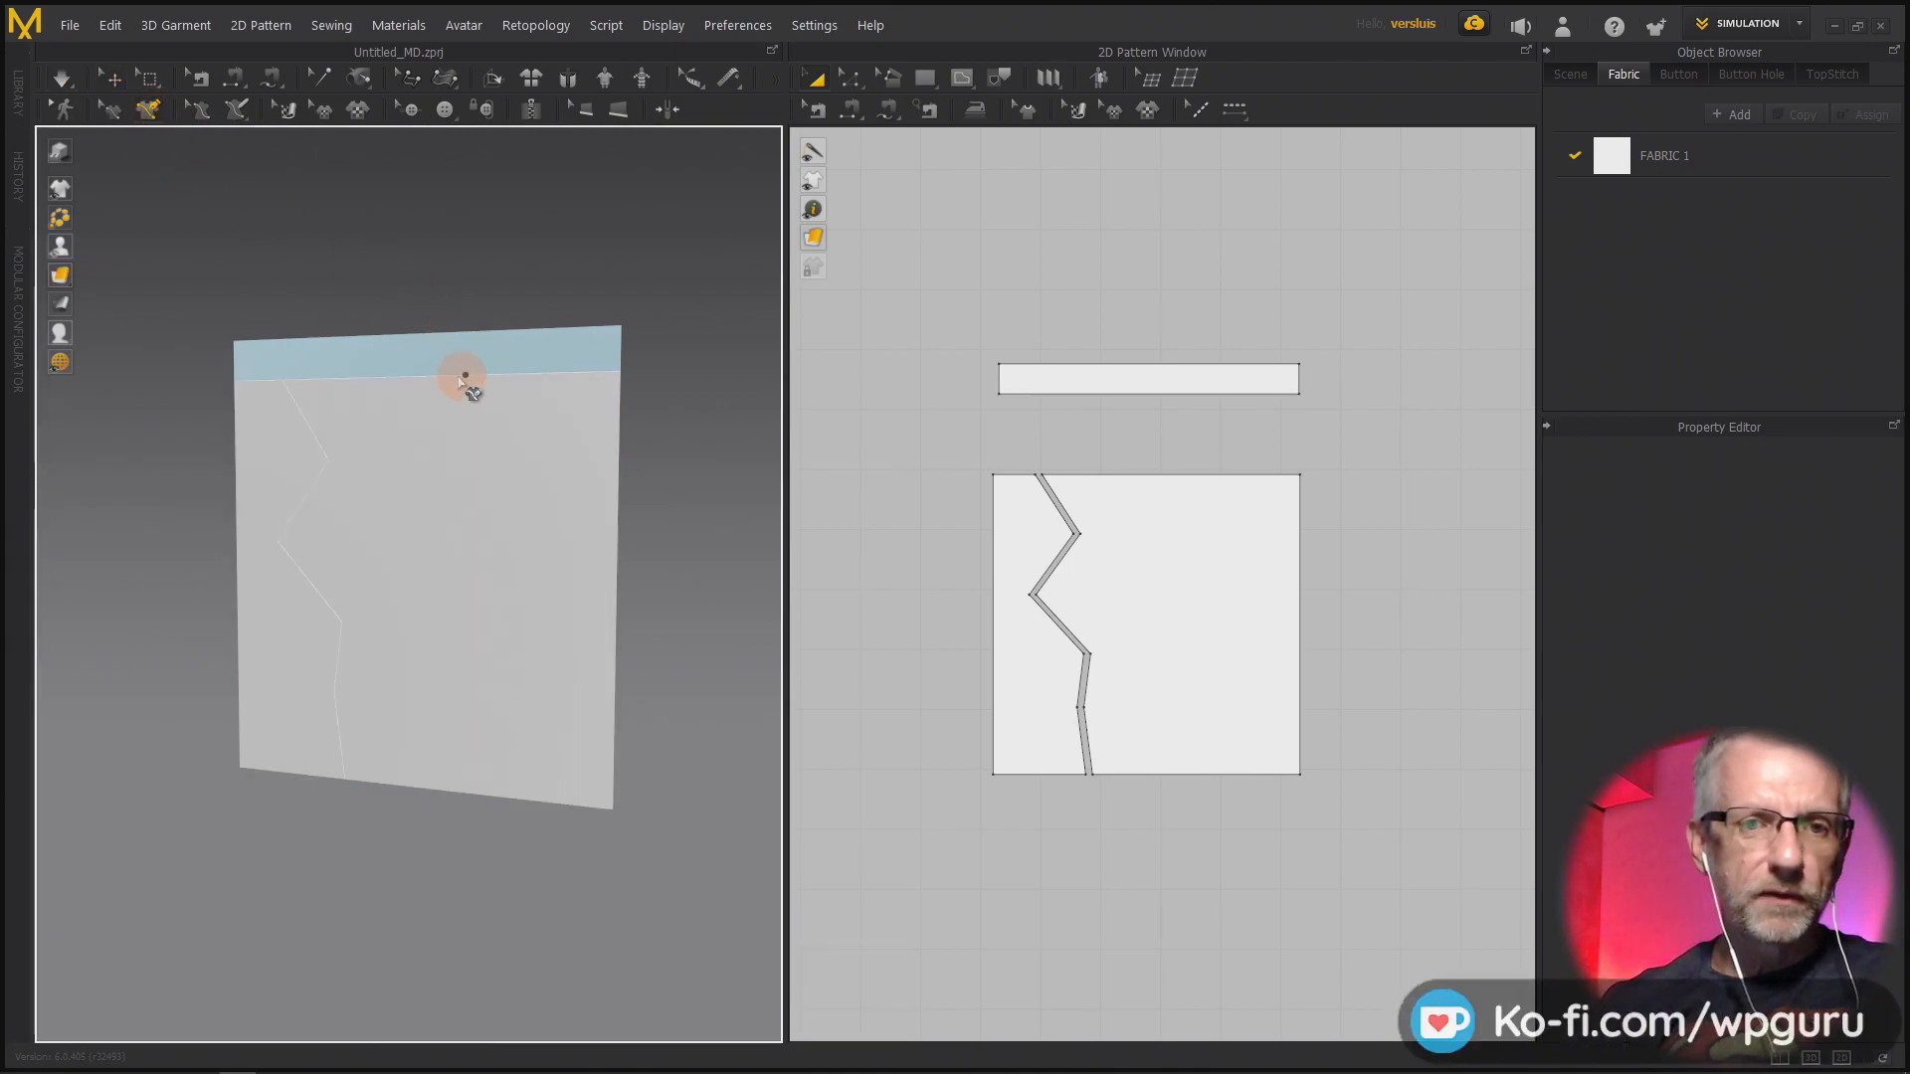
# - Draw a second bent line from the panel's top to bottom edge and open its curve actions
pyautogui.moveTo(461, 375); pyautogui.dragTo(402, 441)
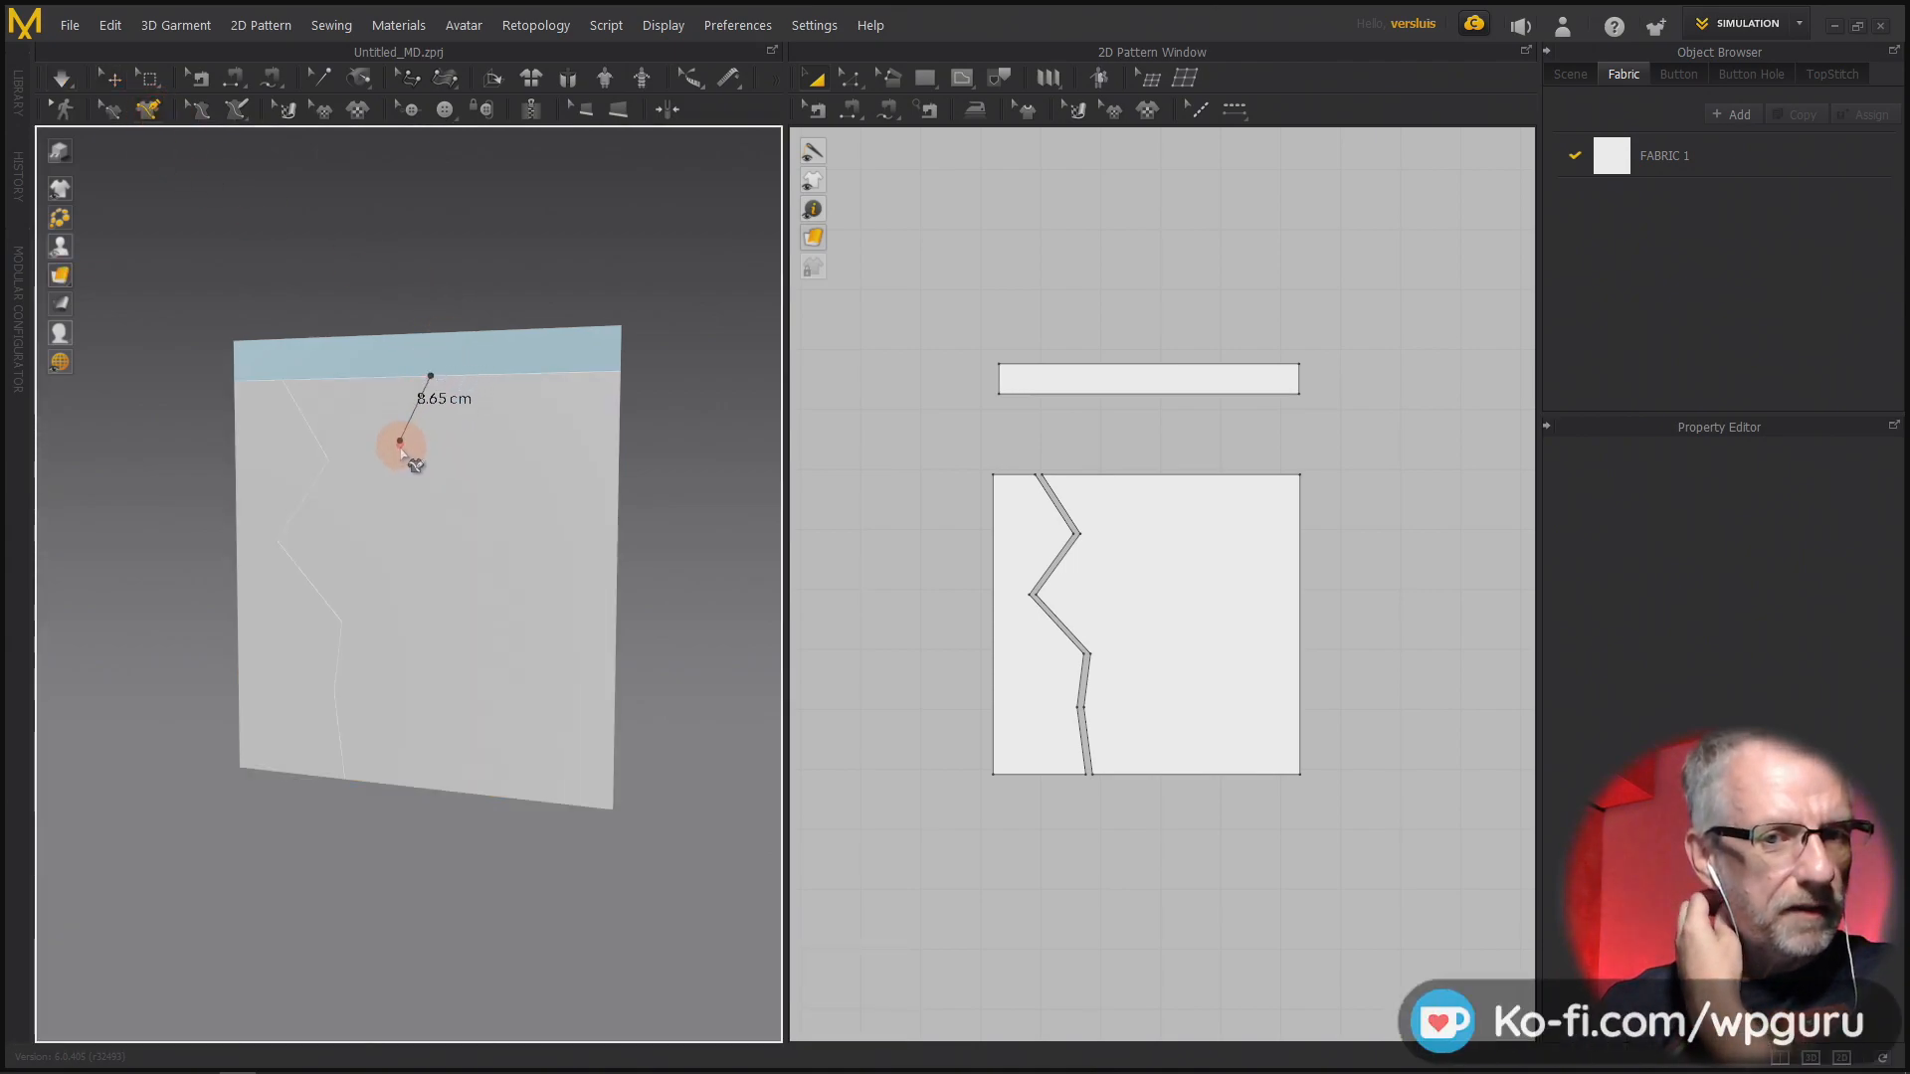
pyautogui.moveTo(400, 442); pyautogui.dragTo(403, 676)
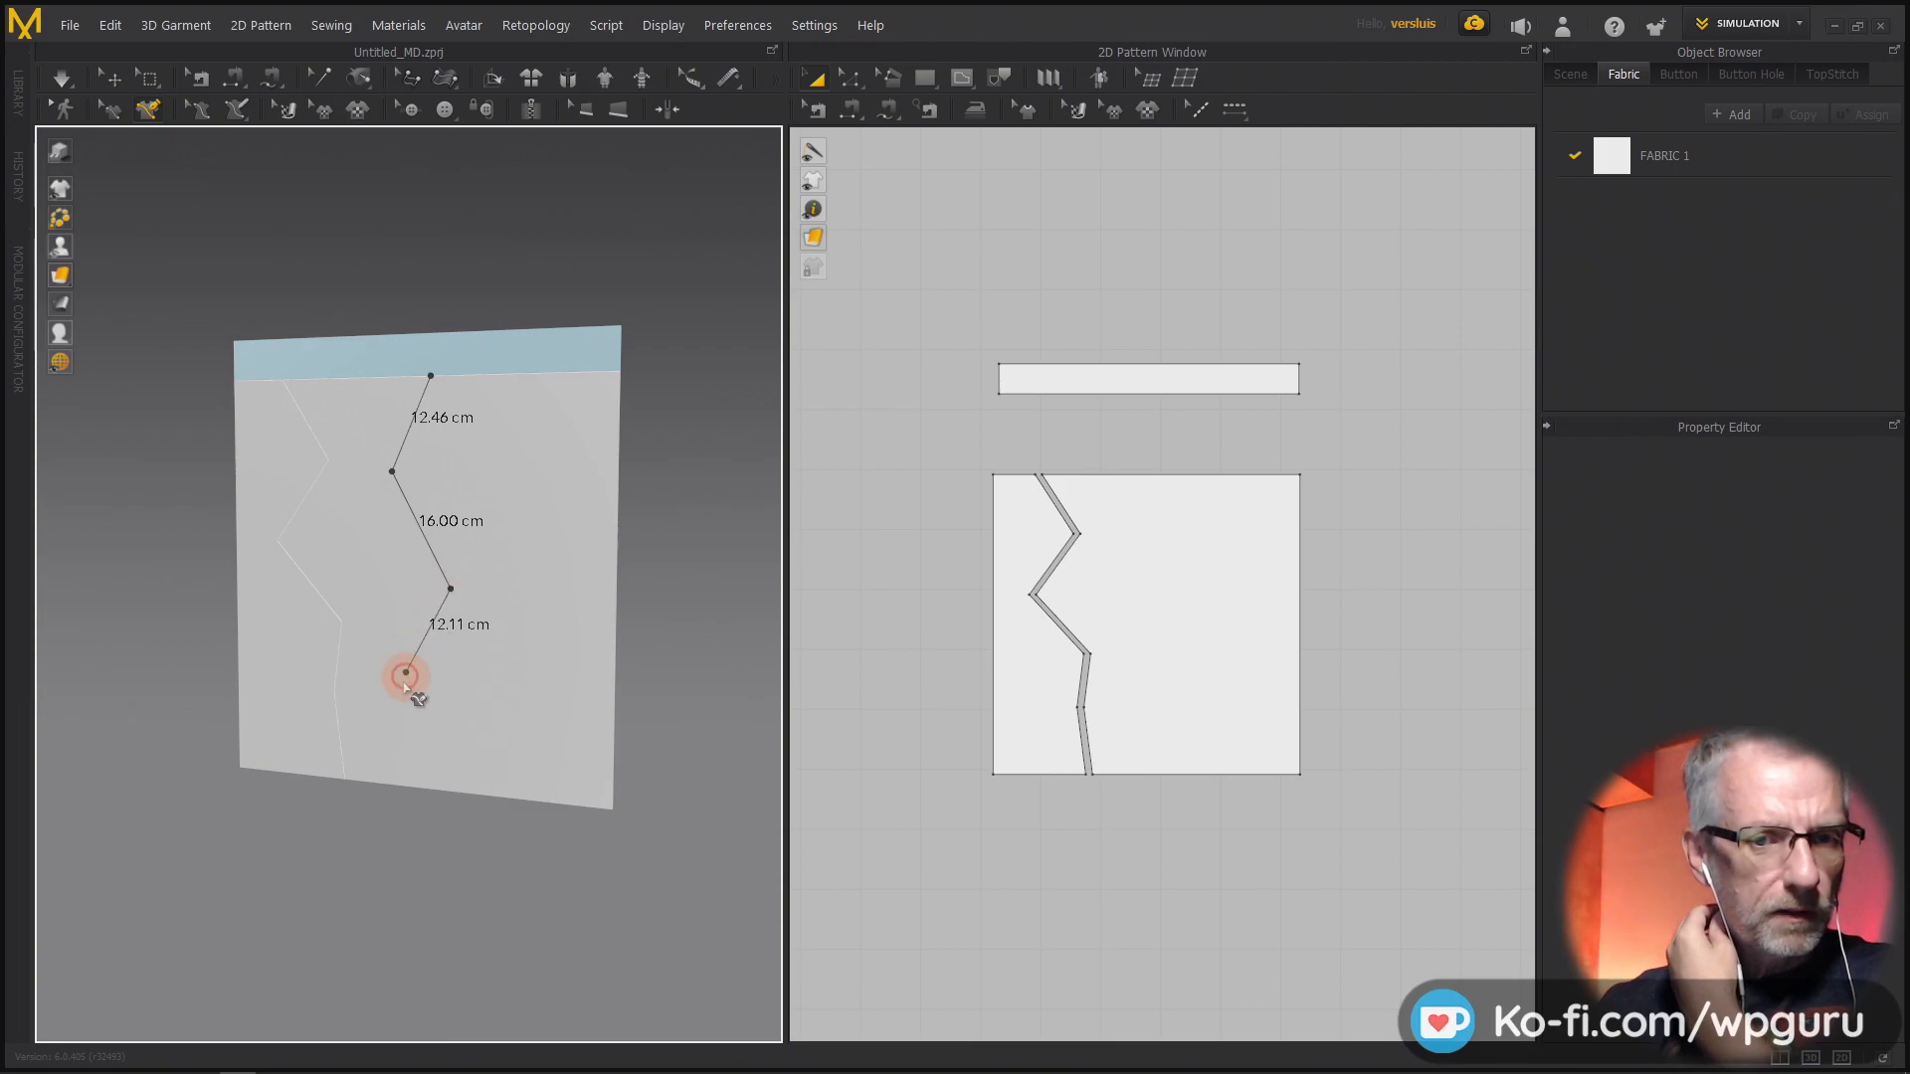
pyautogui.moveTo(406, 676); pyautogui.dragTo(423, 776)
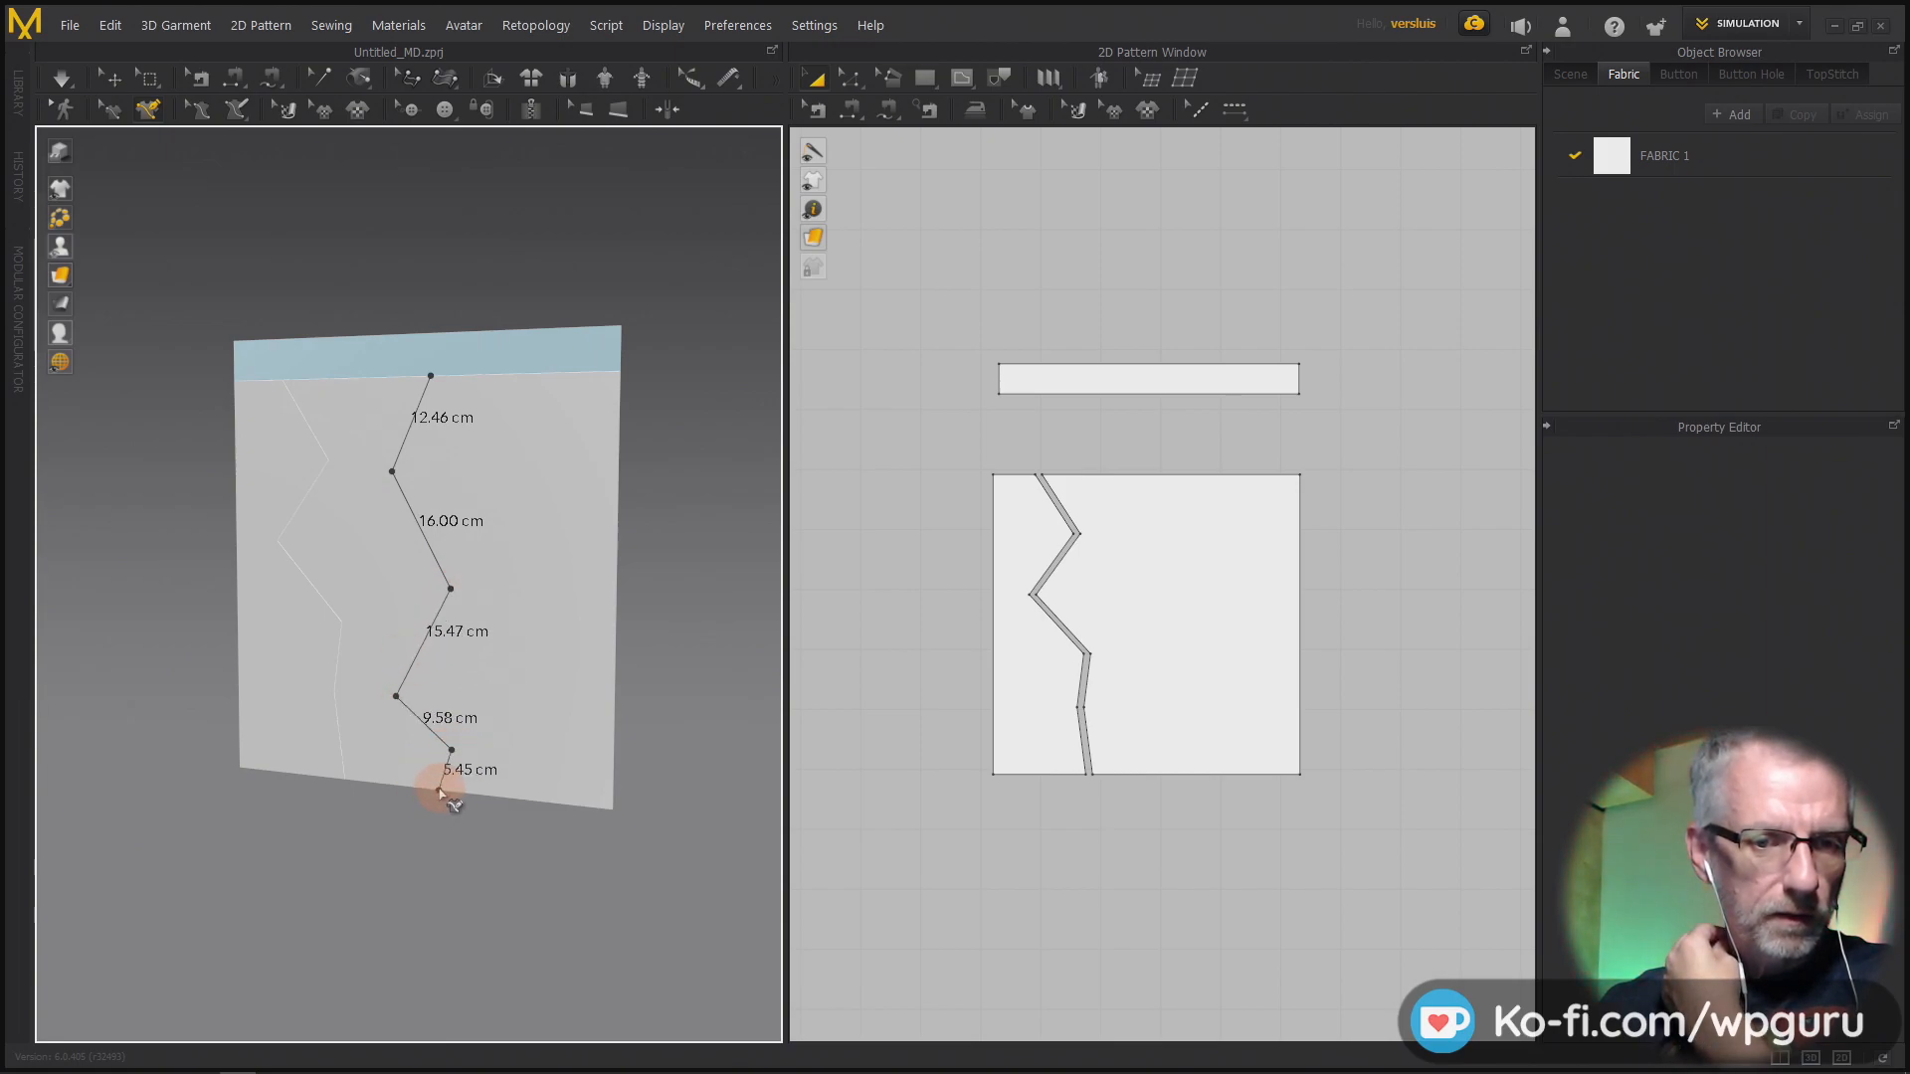
pyautogui.click(440, 789)
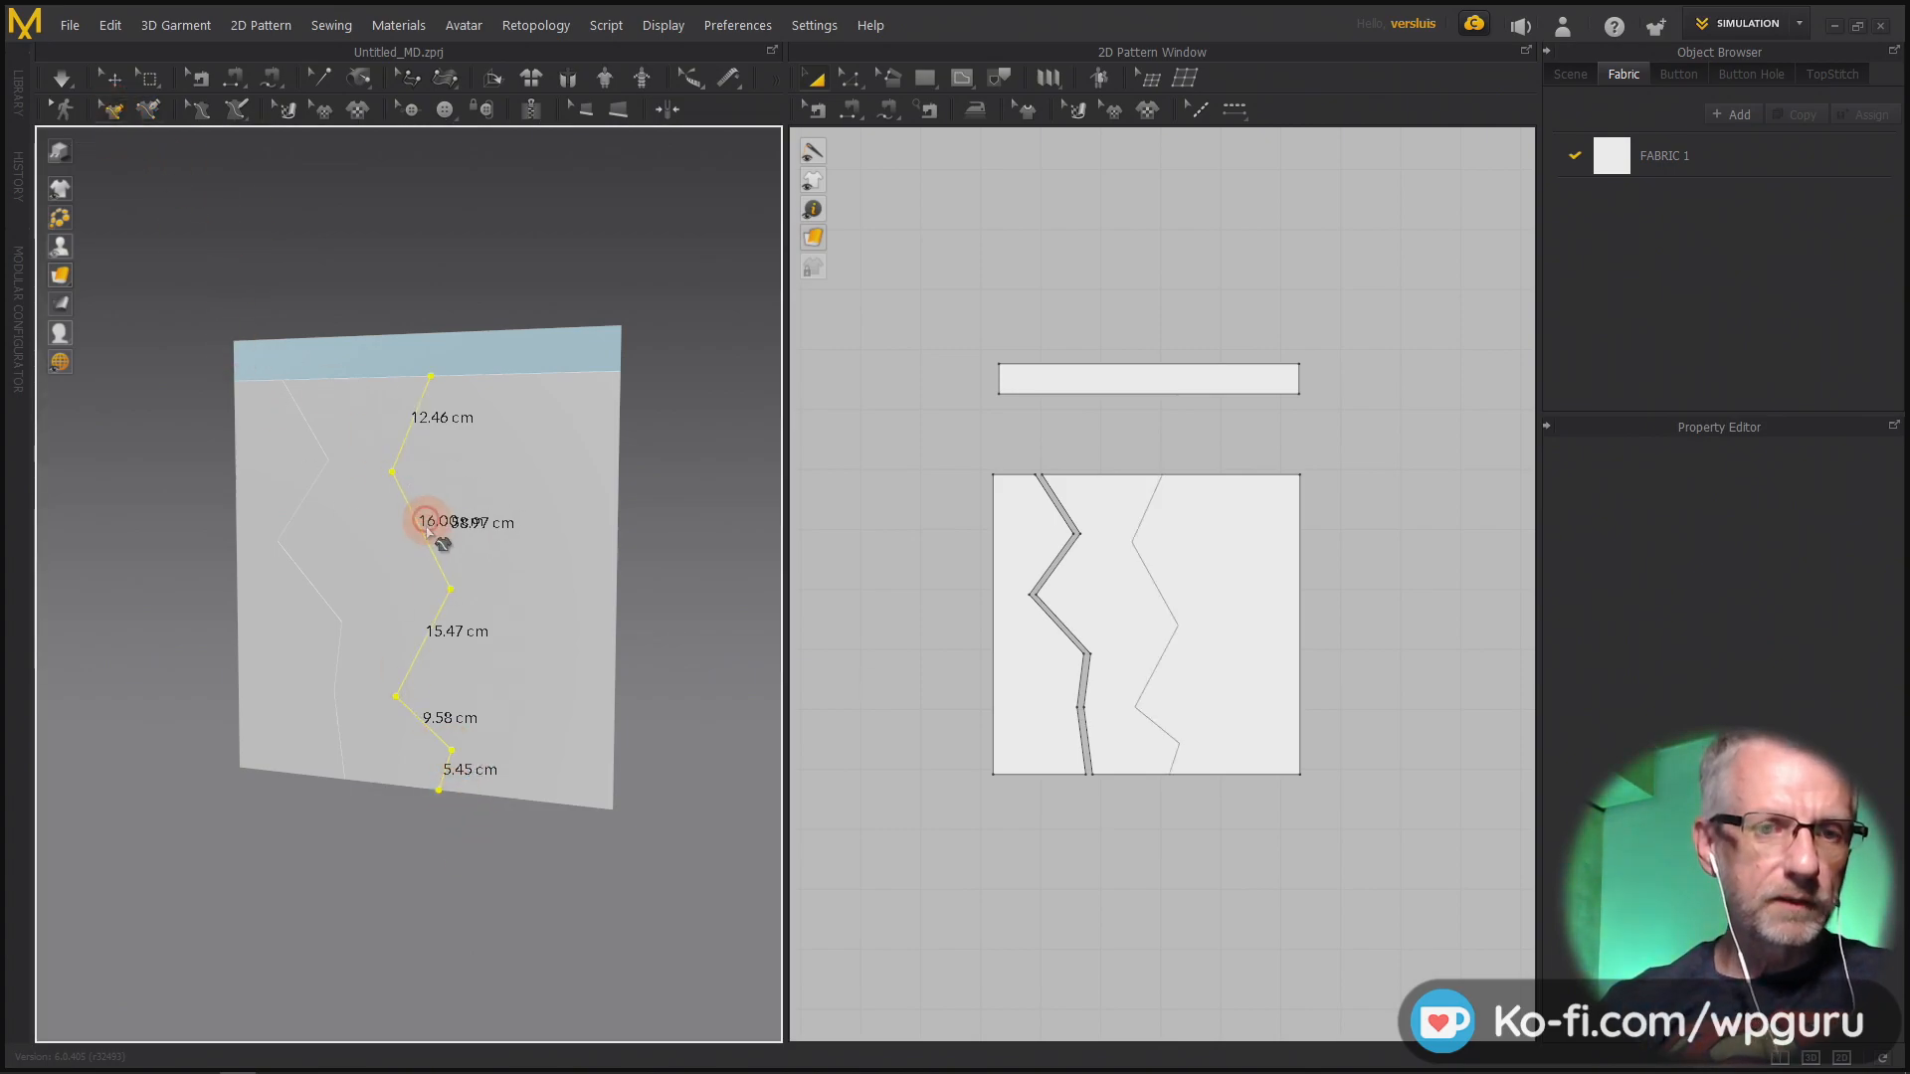
pyautogui.rightClick(441, 582)
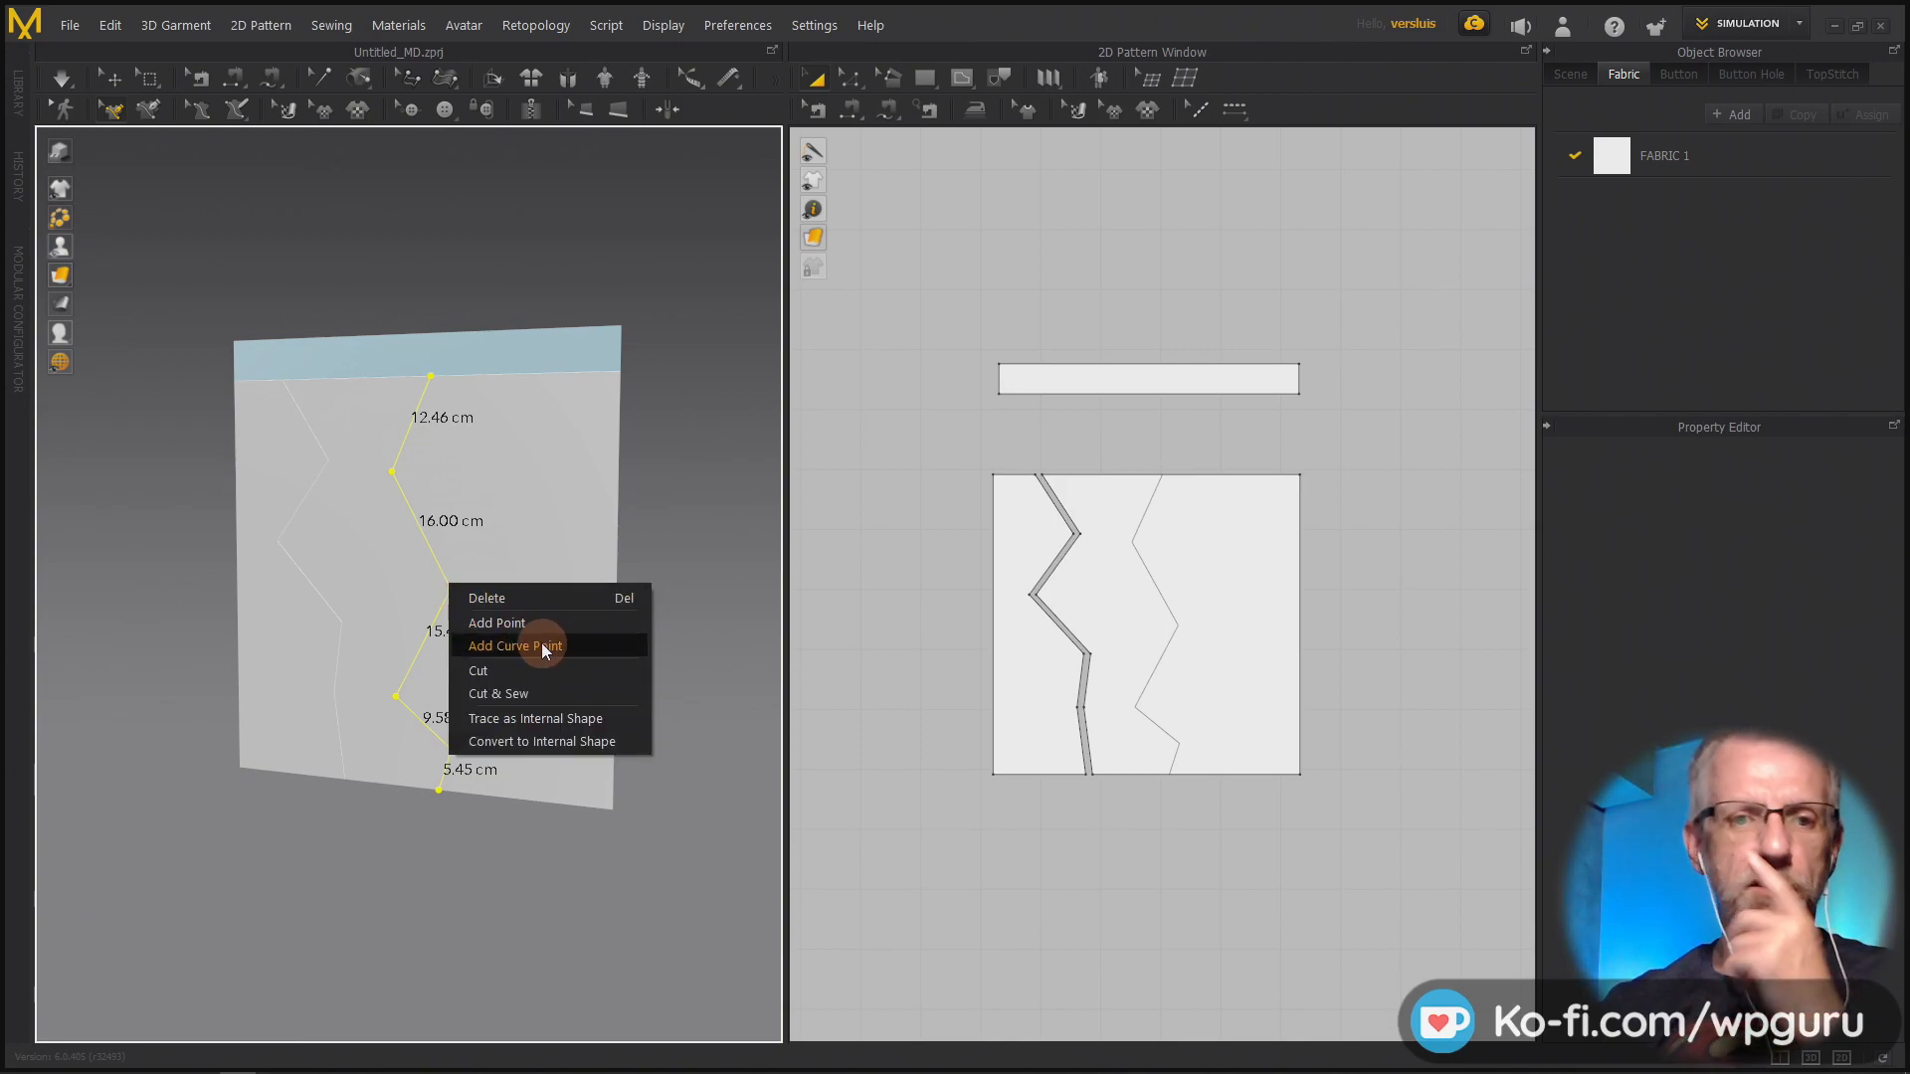
pyautogui.moveTo(597, 751)
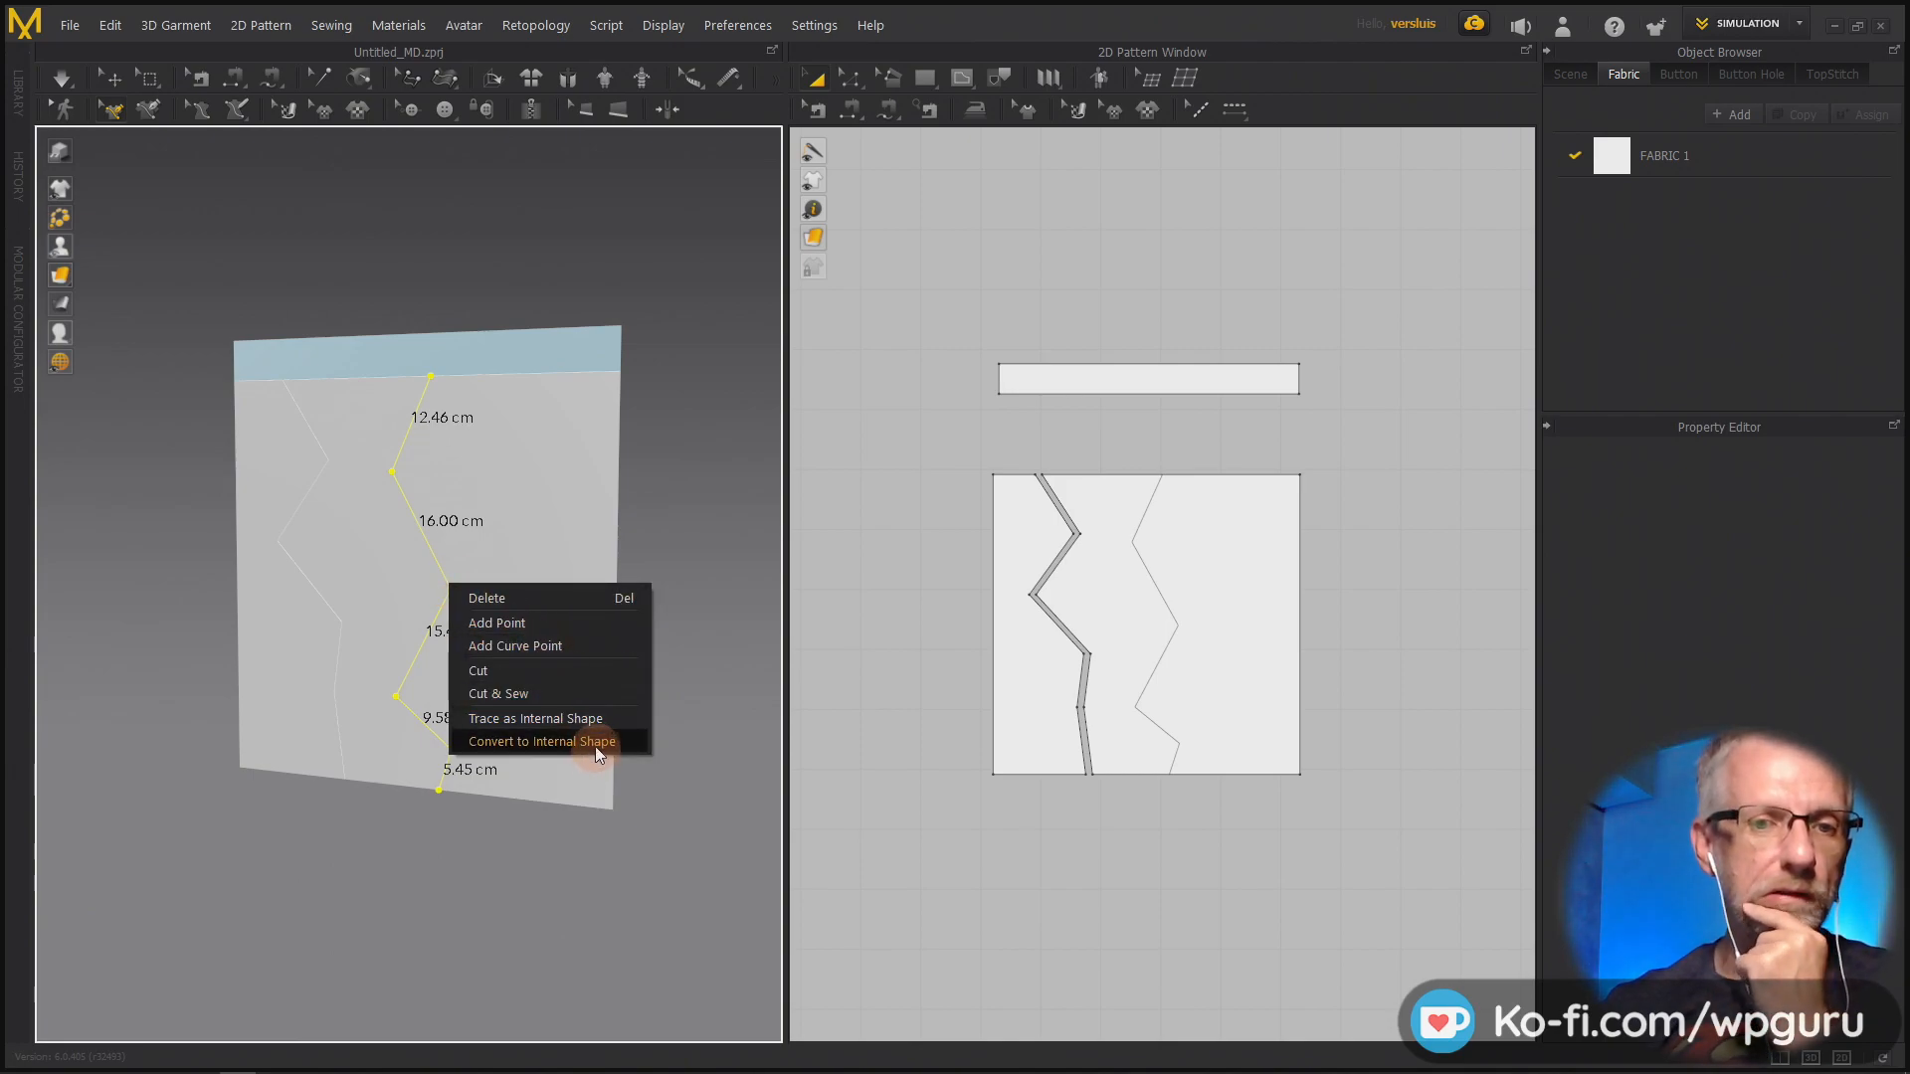
pyautogui.moveTo(554, 661)
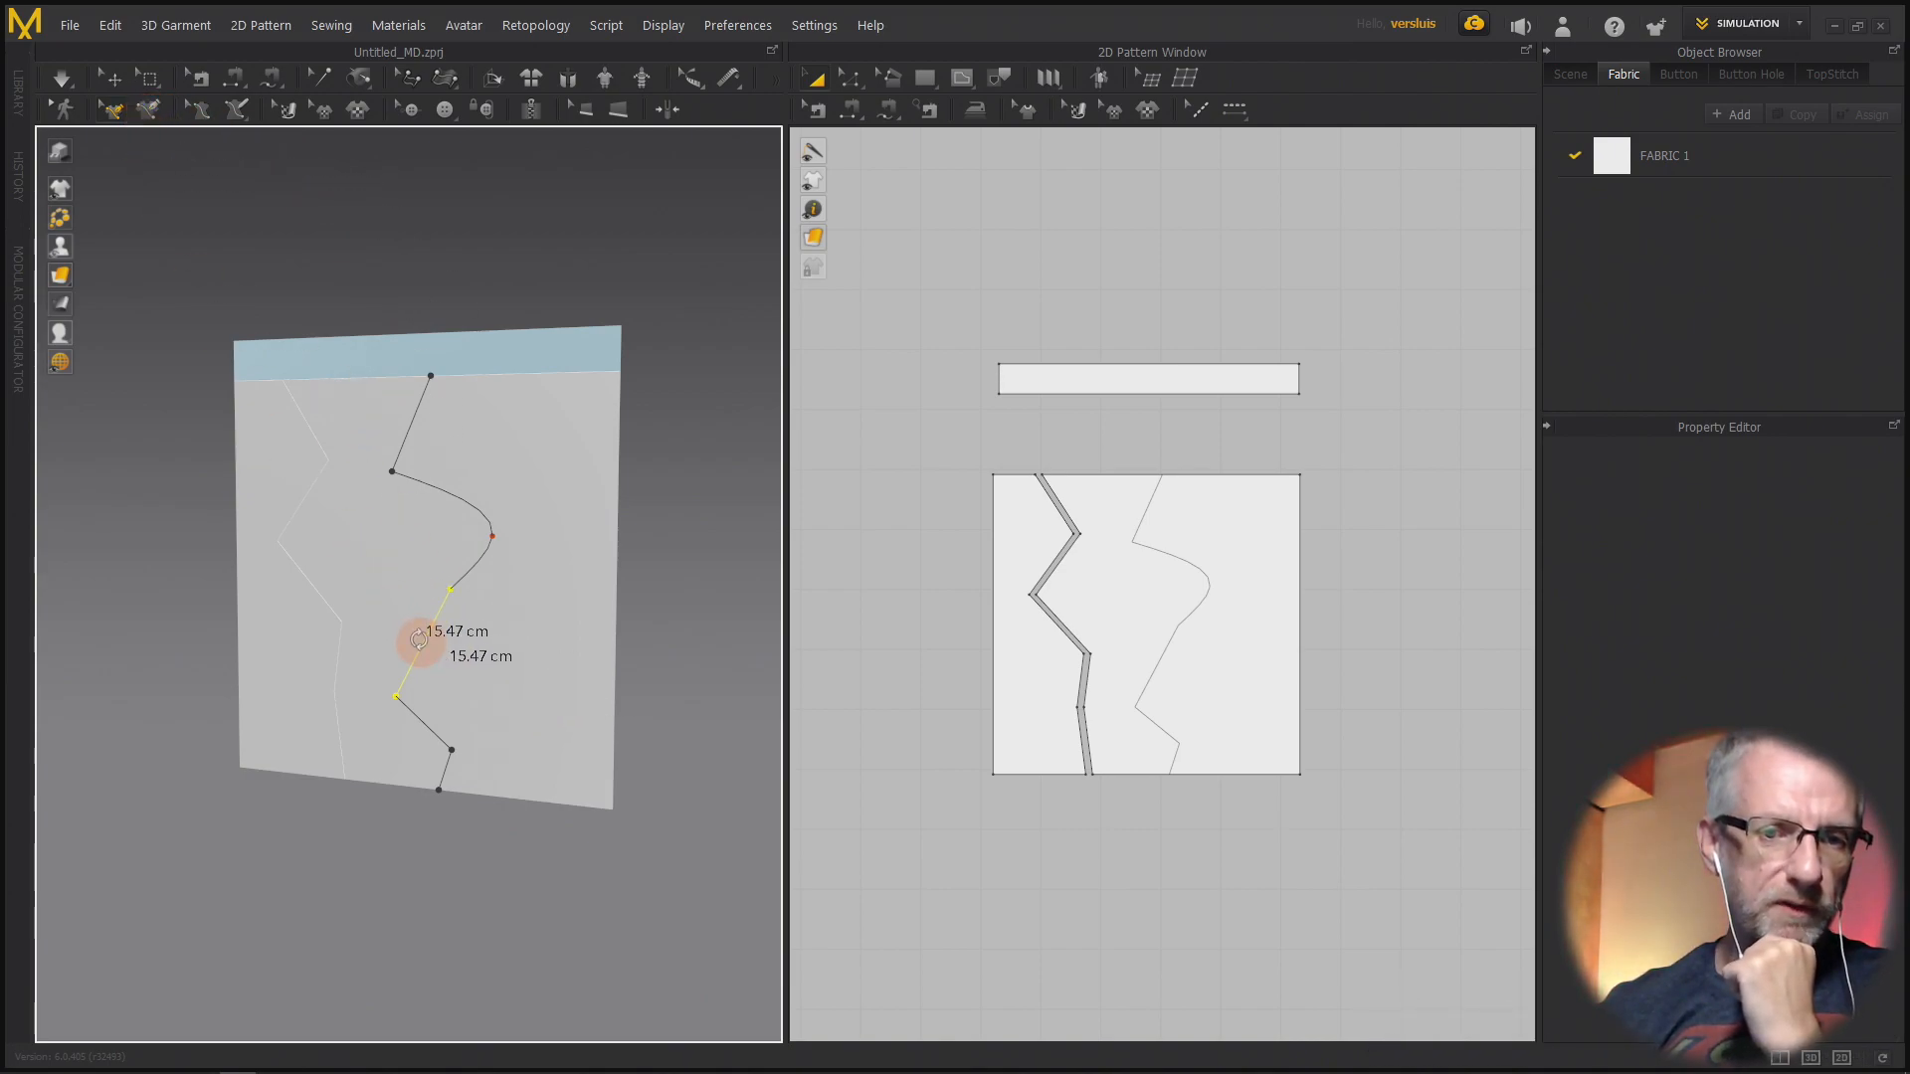
pyautogui.rightClick(419, 642)
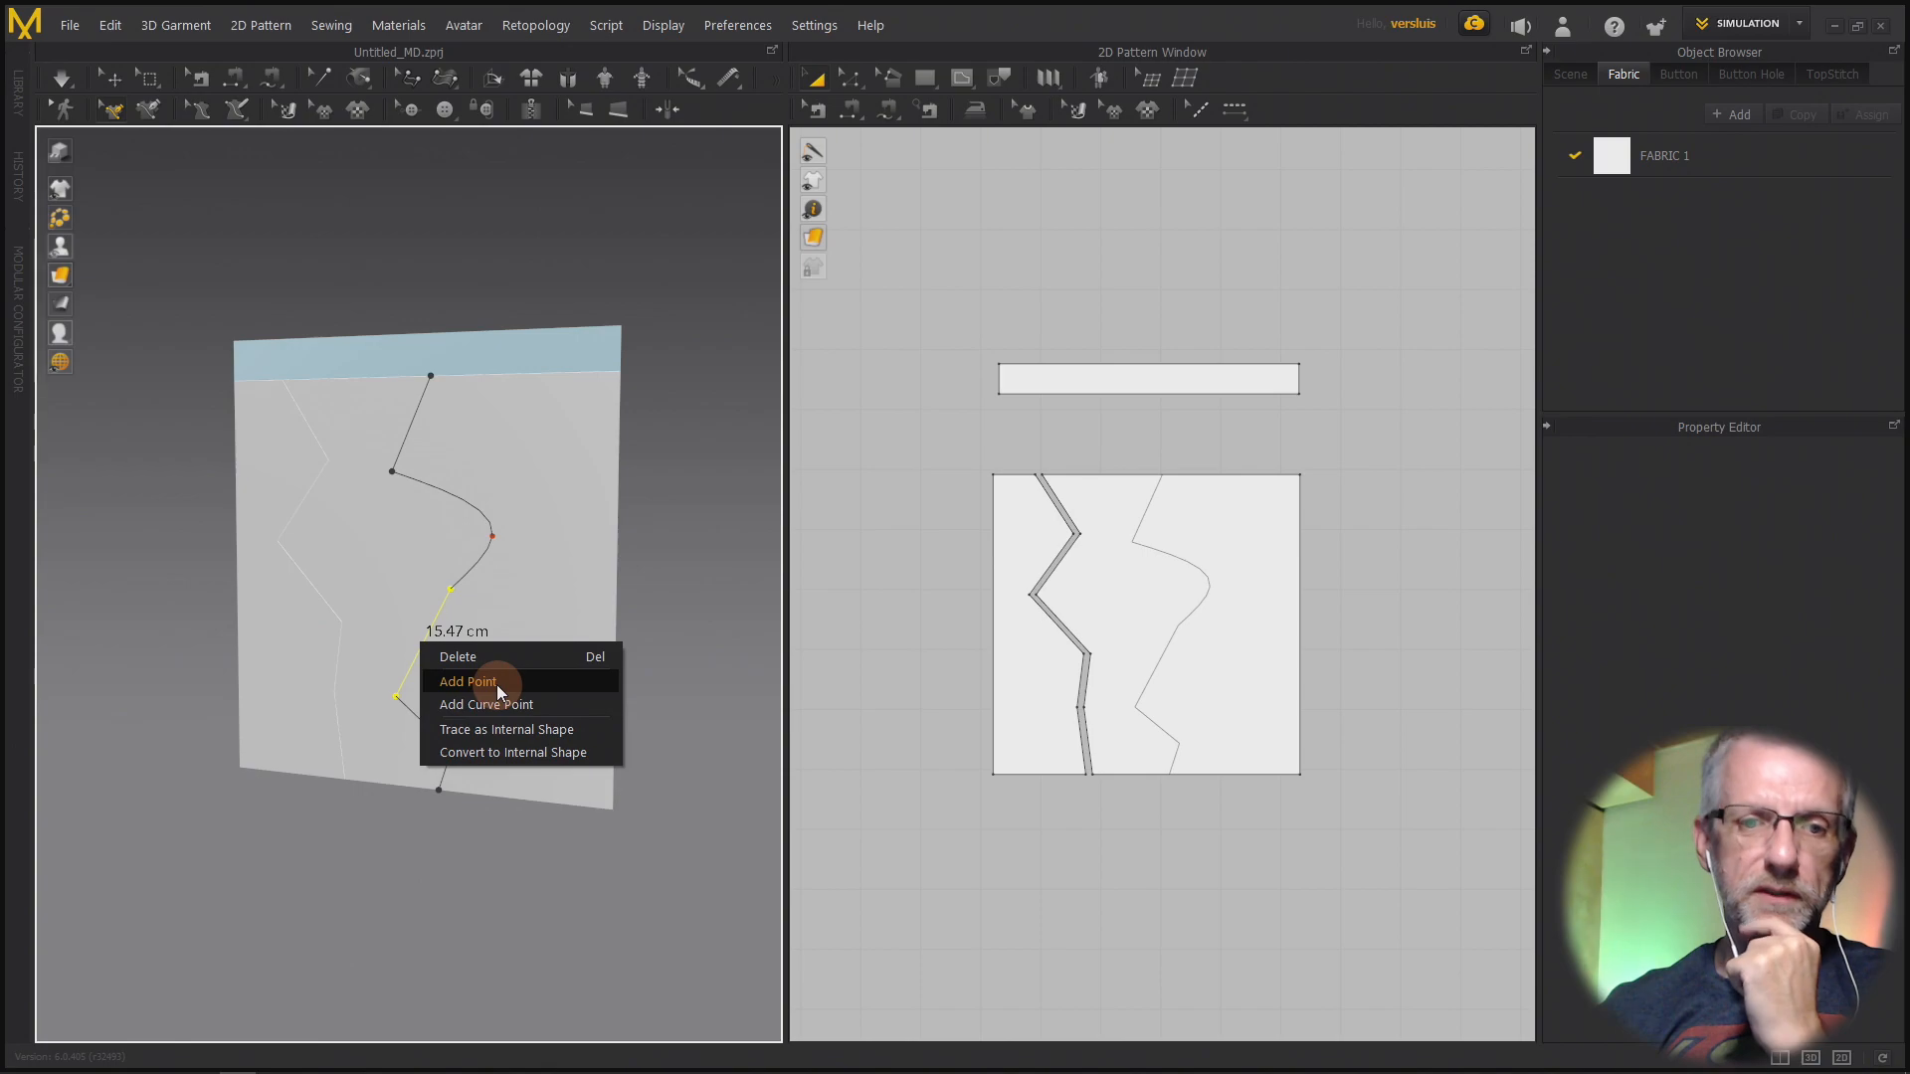
# - Add a point on the lower straight part of the second line
pyautogui.click(467, 680)
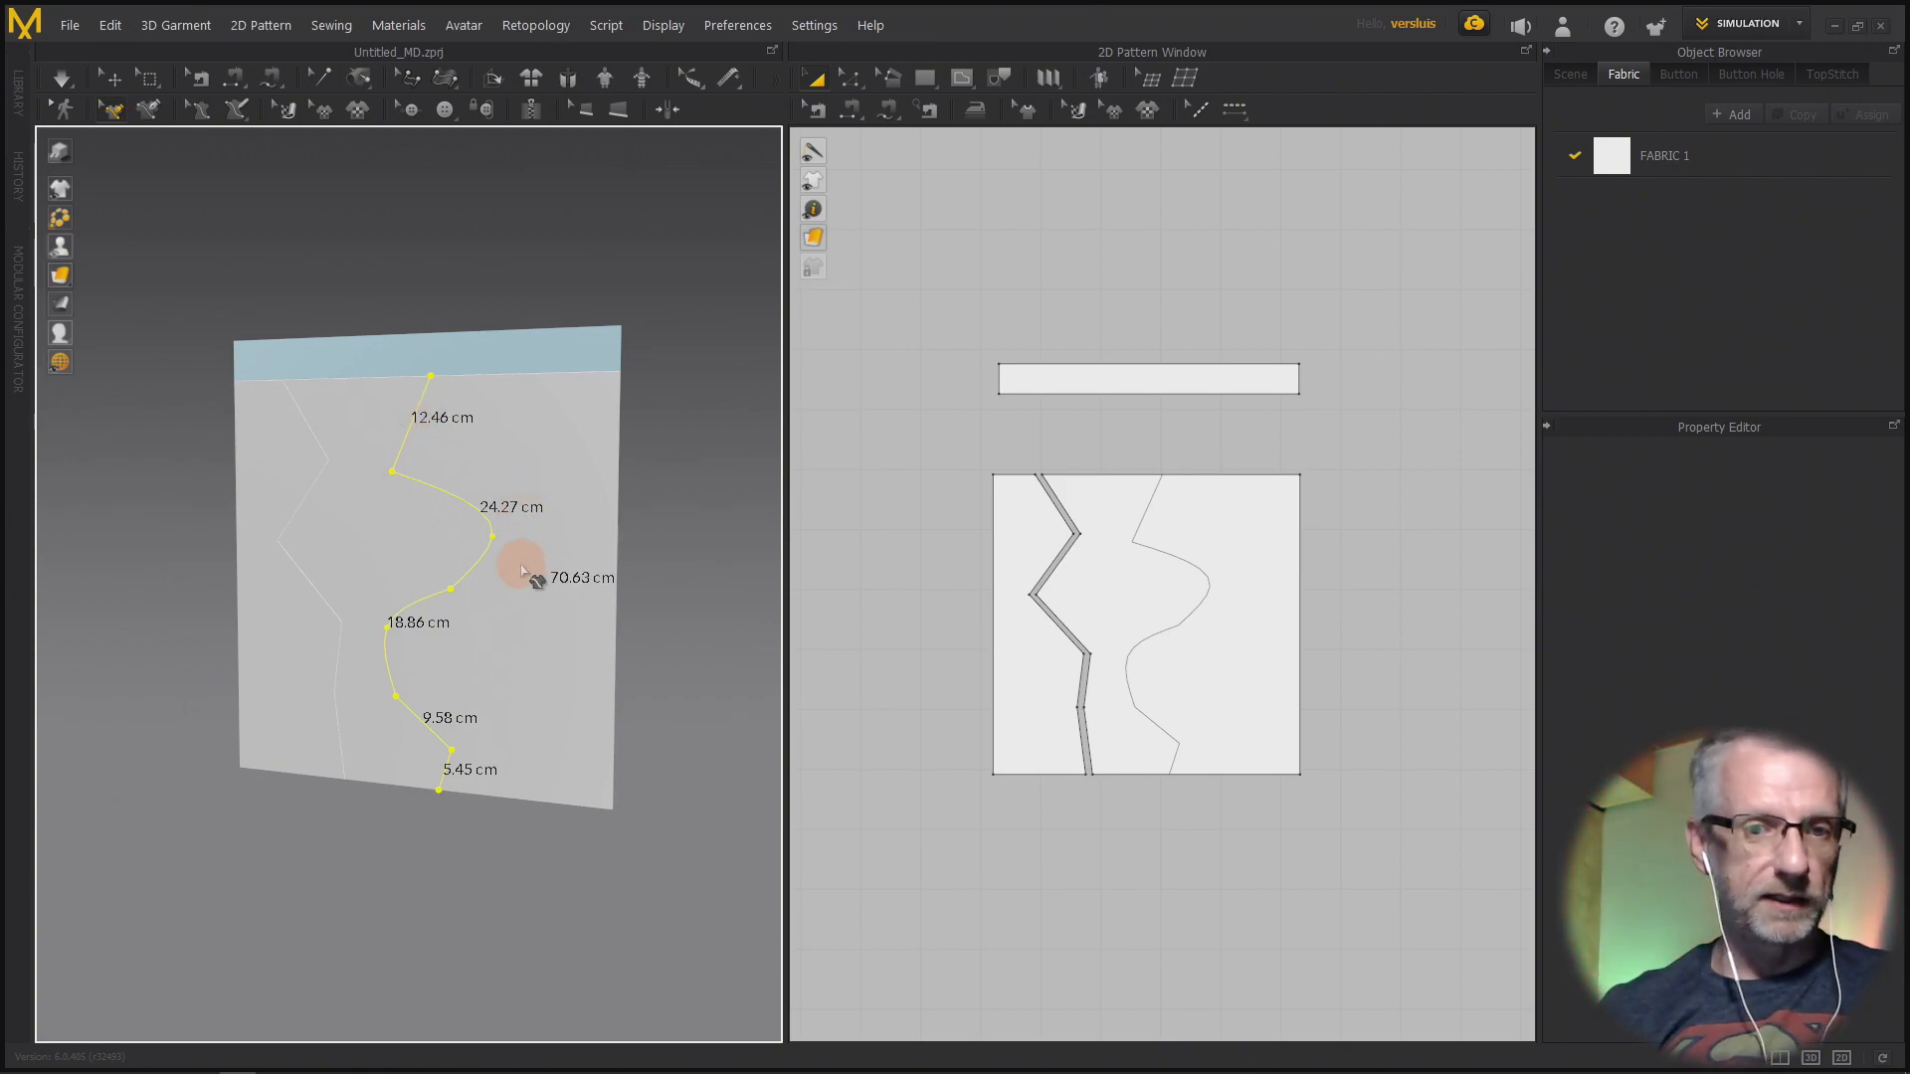
# - Cut & Sew along the curved line, then show each fabric piece in its own colour
pyautogui.rightClick(526, 573)
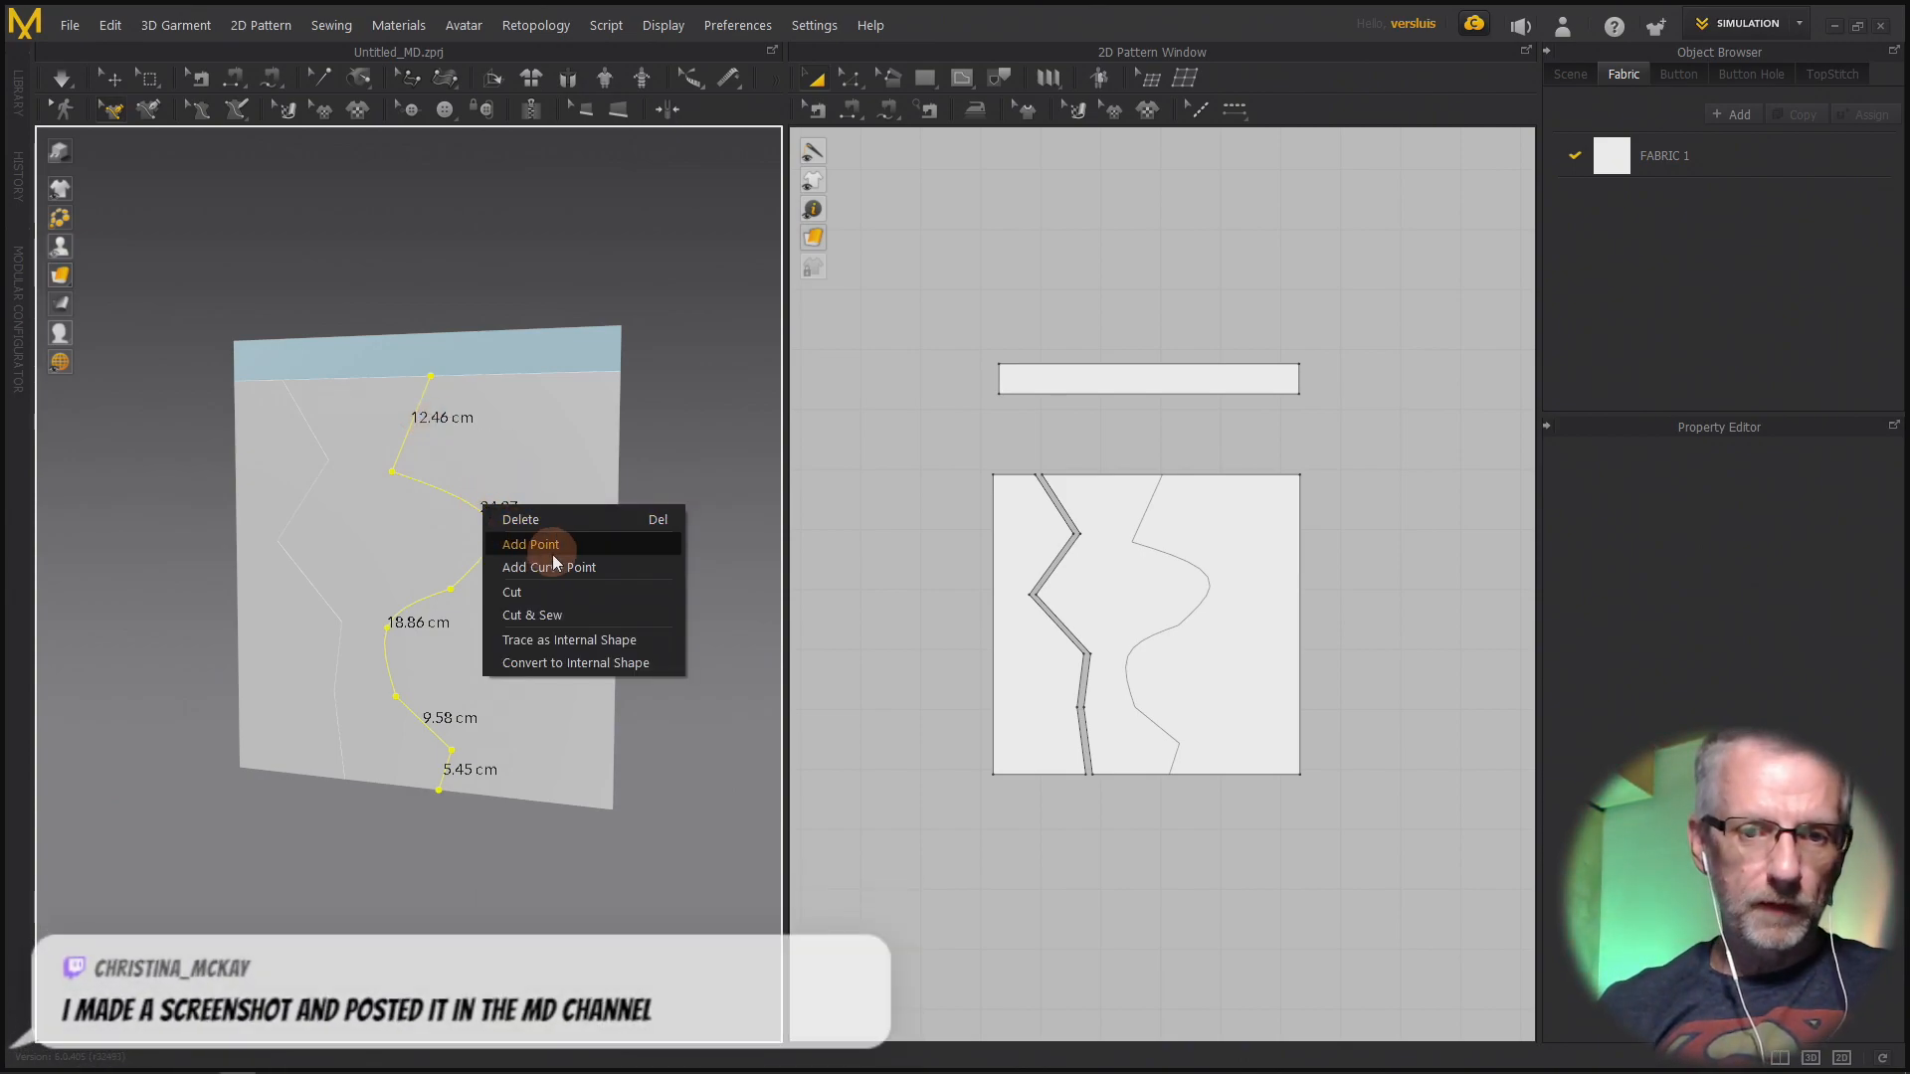
pyautogui.moveTo(582, 615)
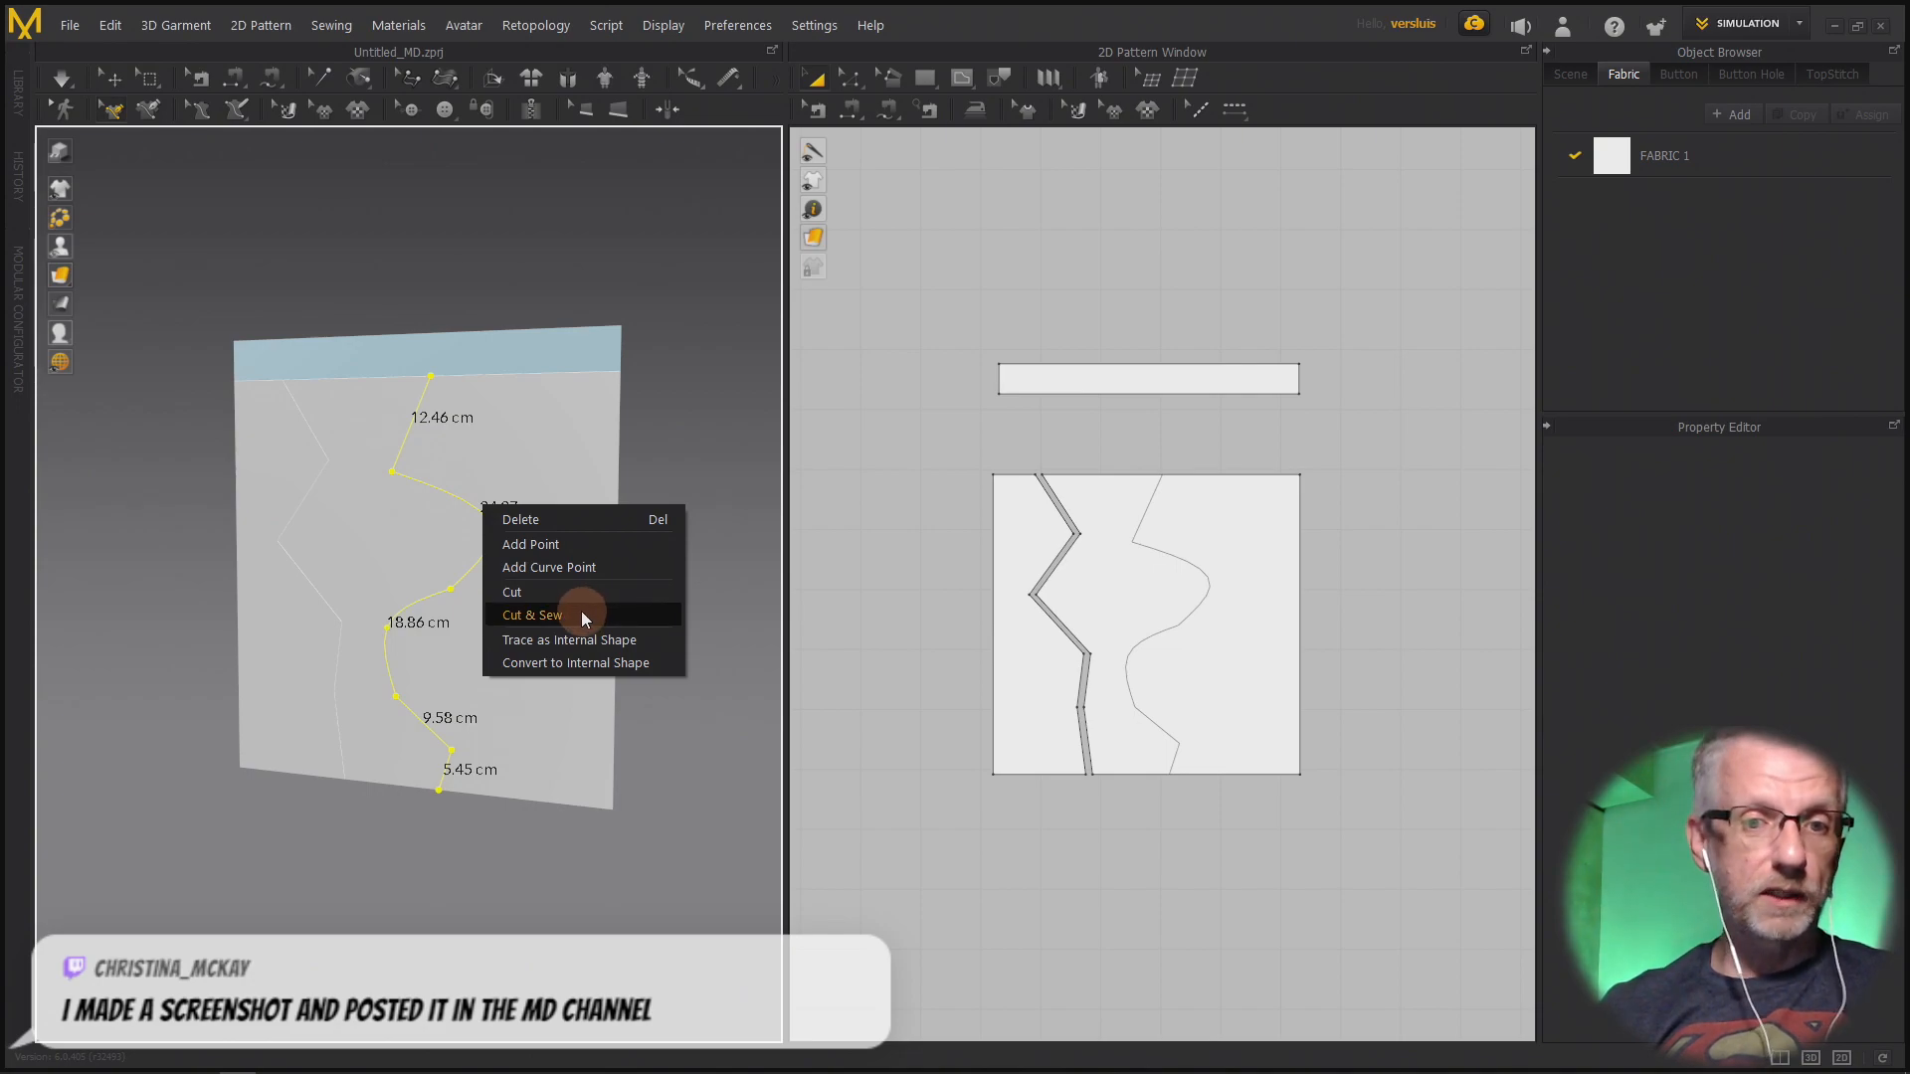
pyautogui.click(531, 614)
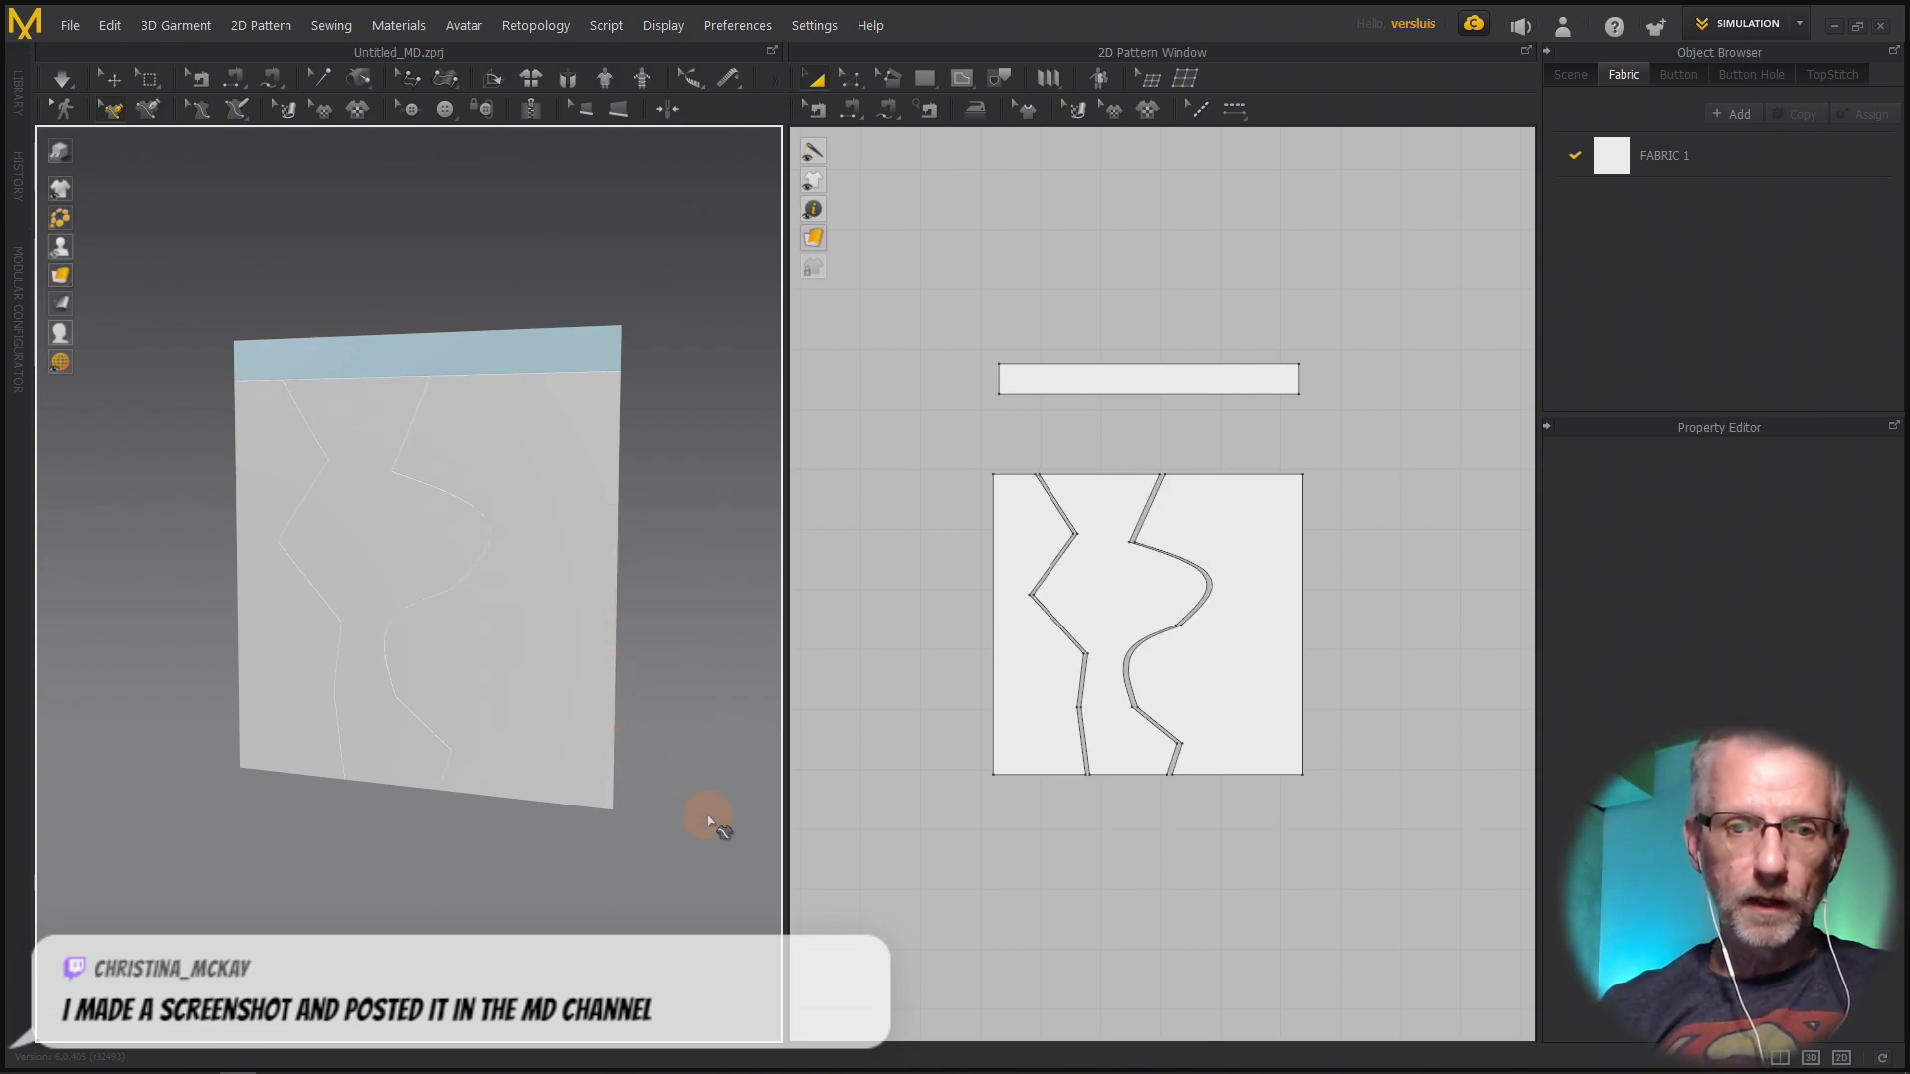
pyautogui.click(58, 274)
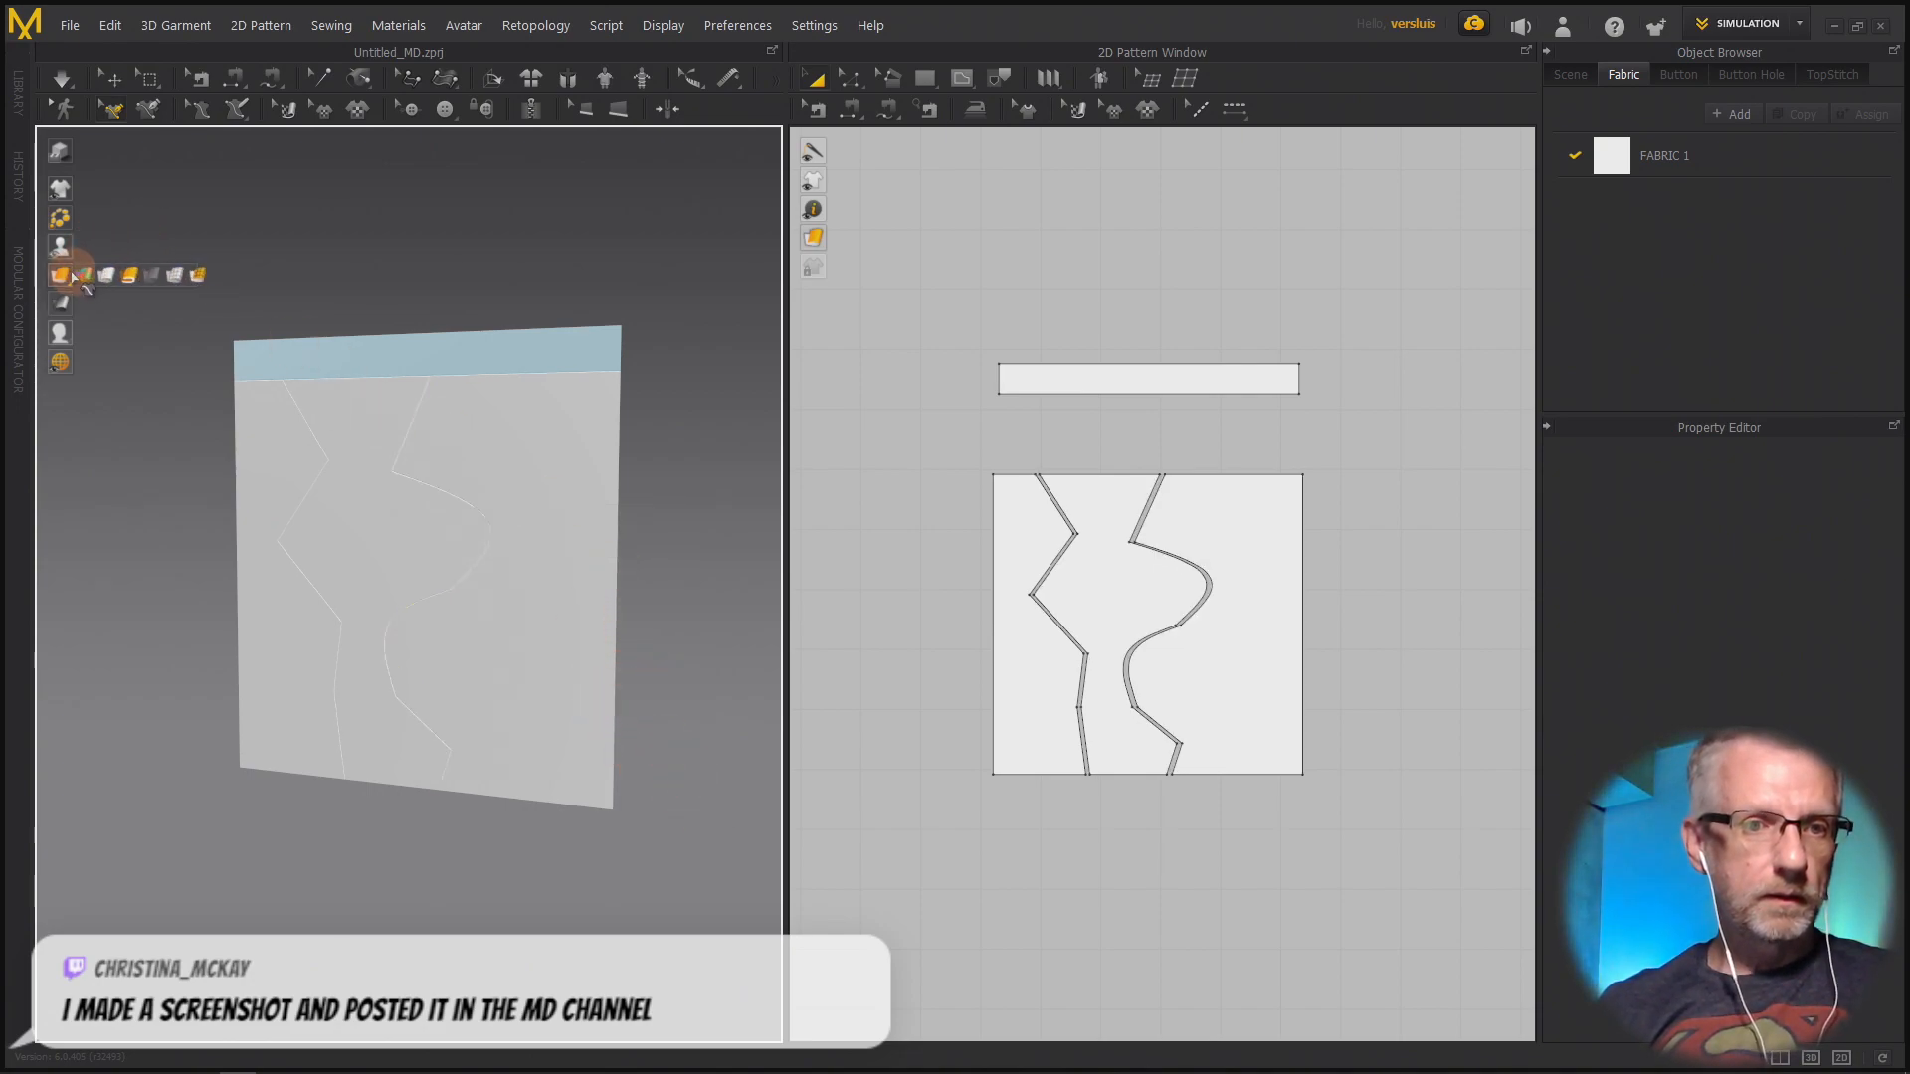
pyautogui.click(59, 275)
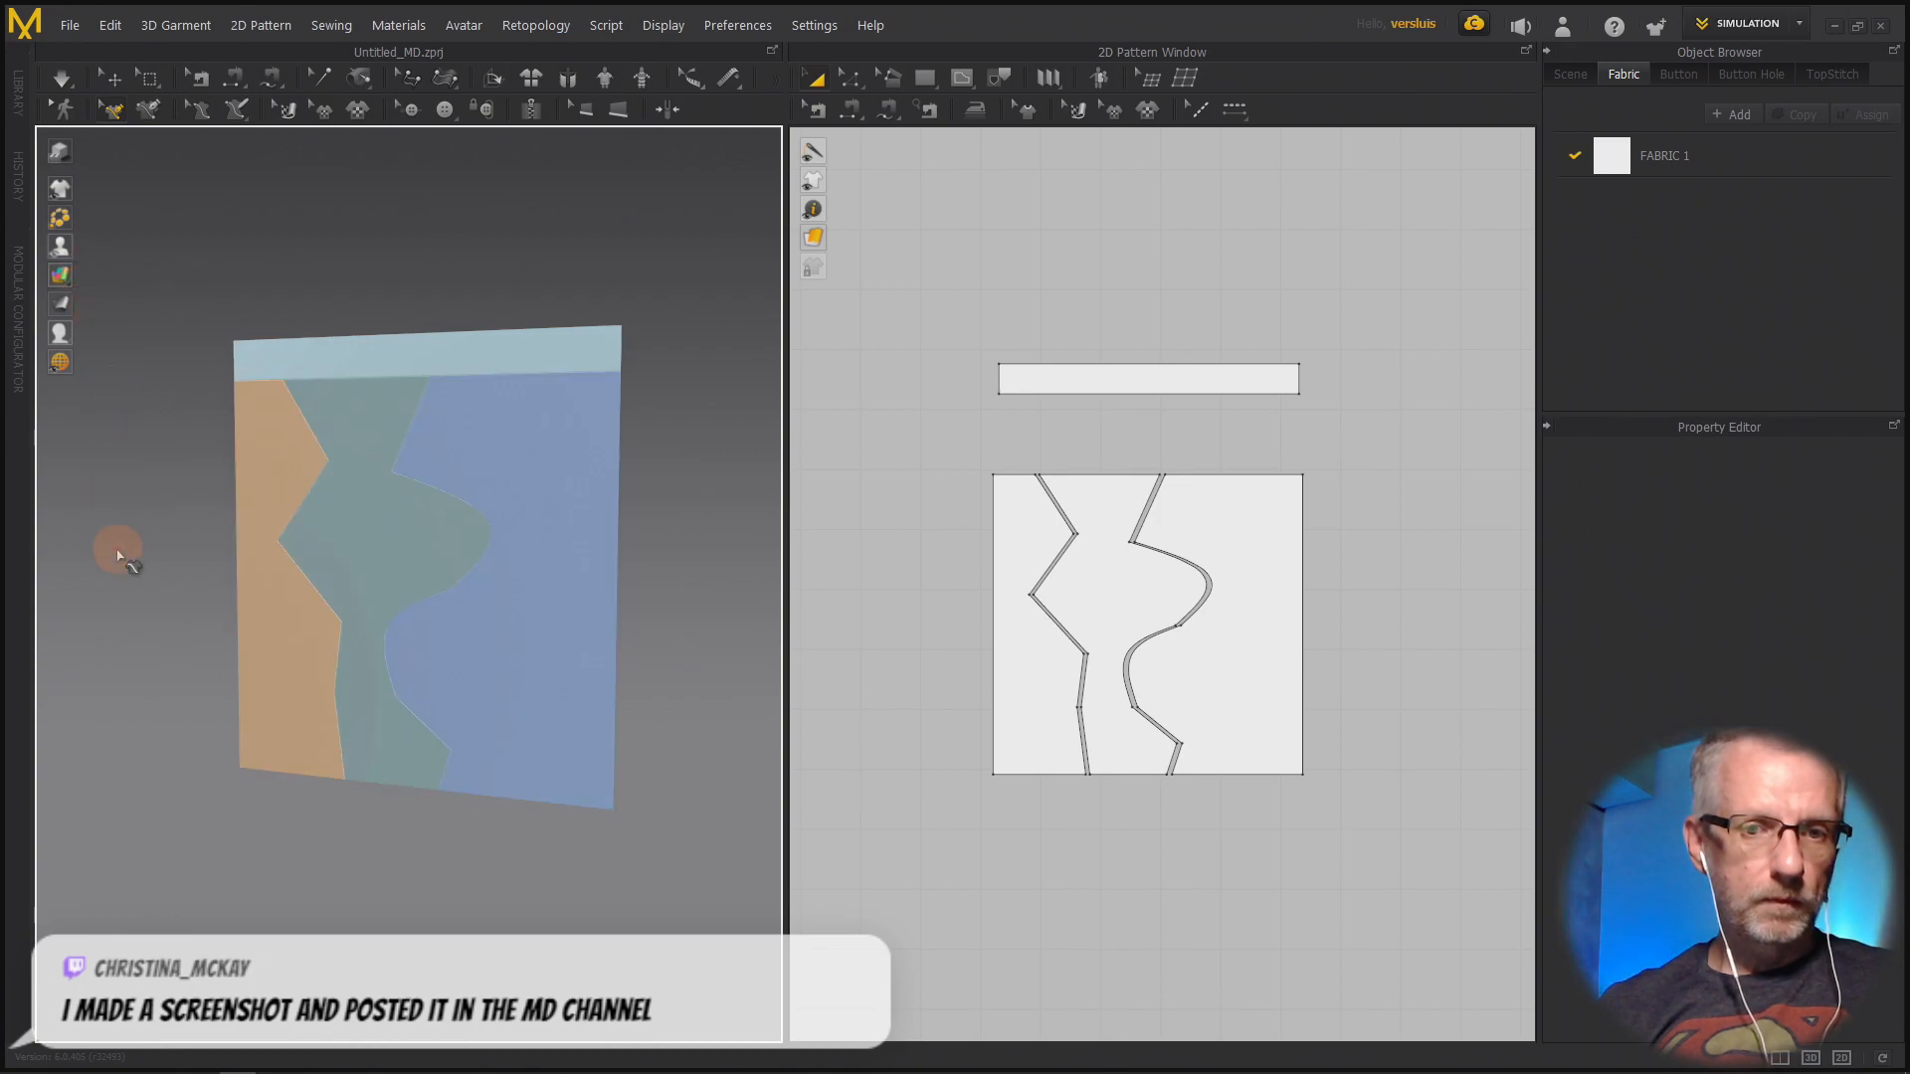